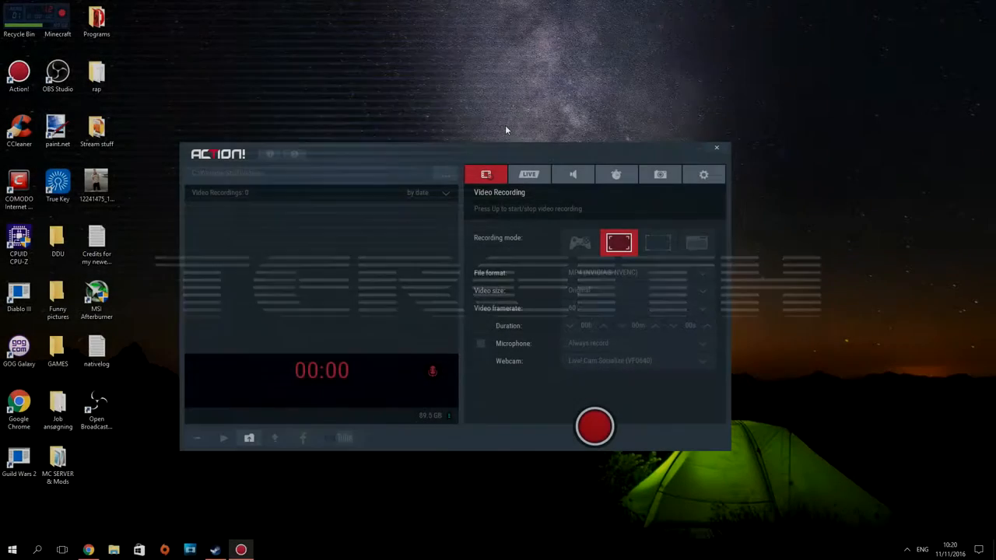
- Start a desktop video recording so a new file appears in the recordings list
left_click(593, 426)
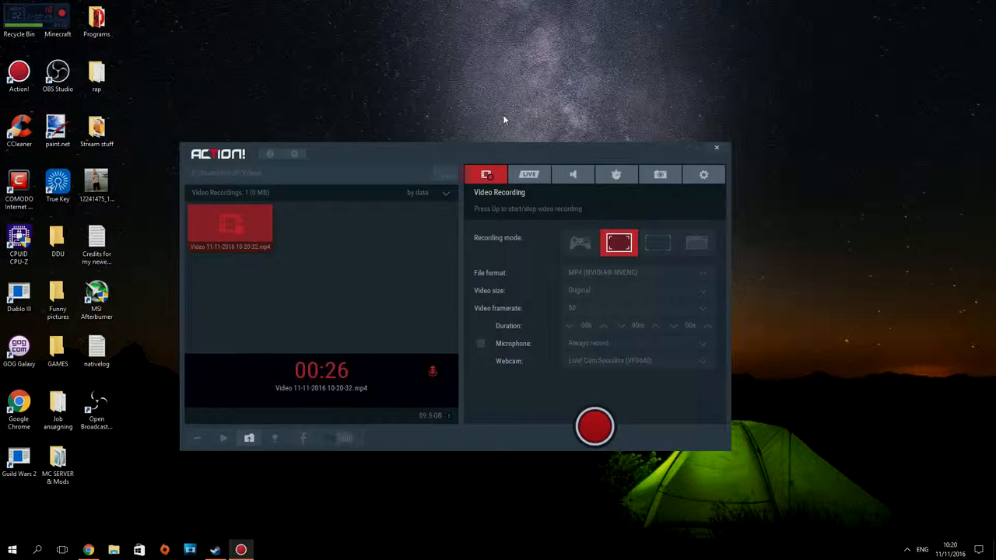
mouse_move(508, 136)
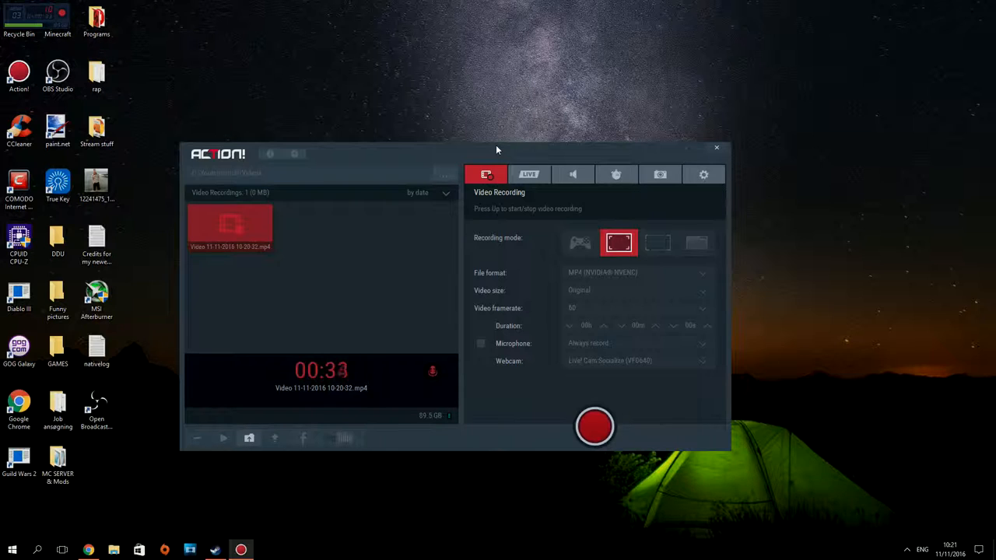
mouse_move(476, 157)
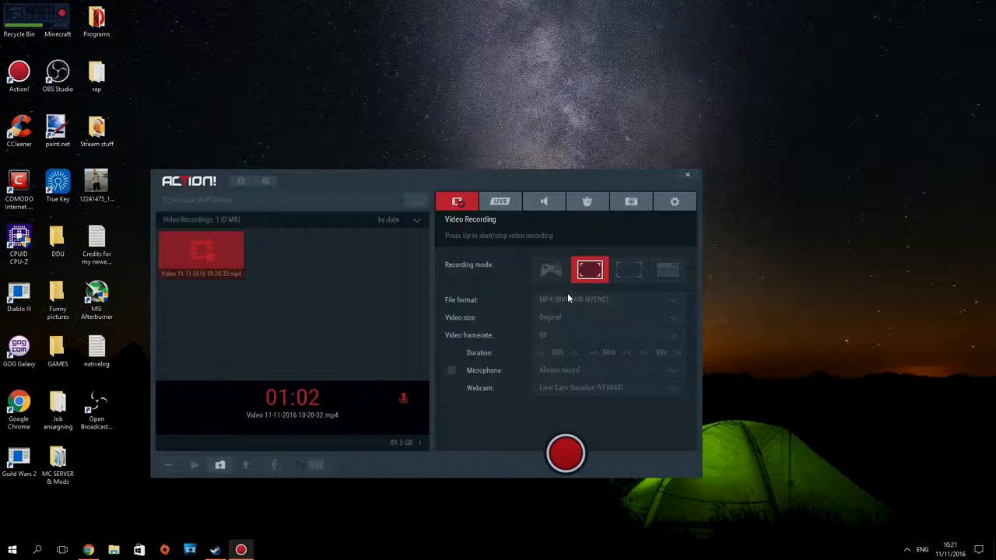
mouse_move(552, 294)
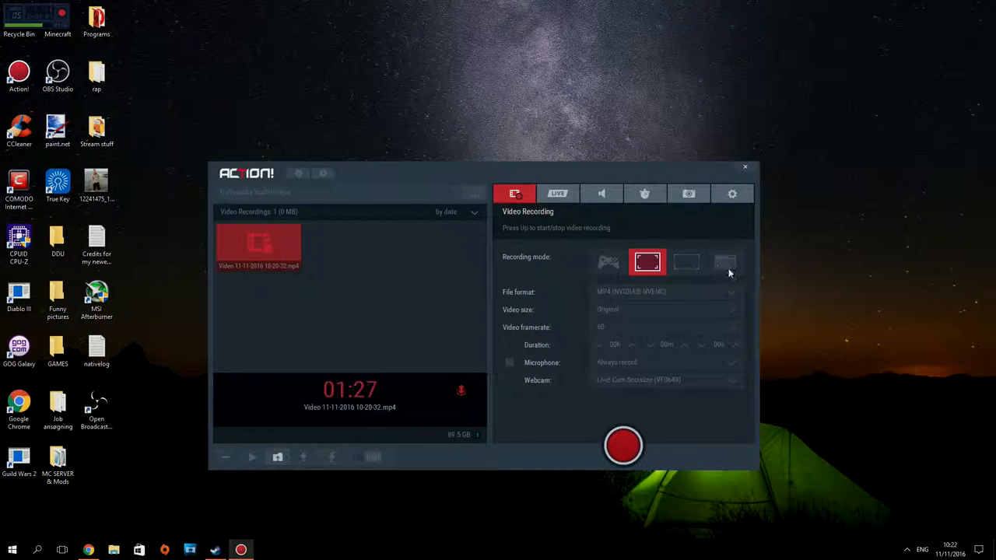
mouse_move(735, 272)
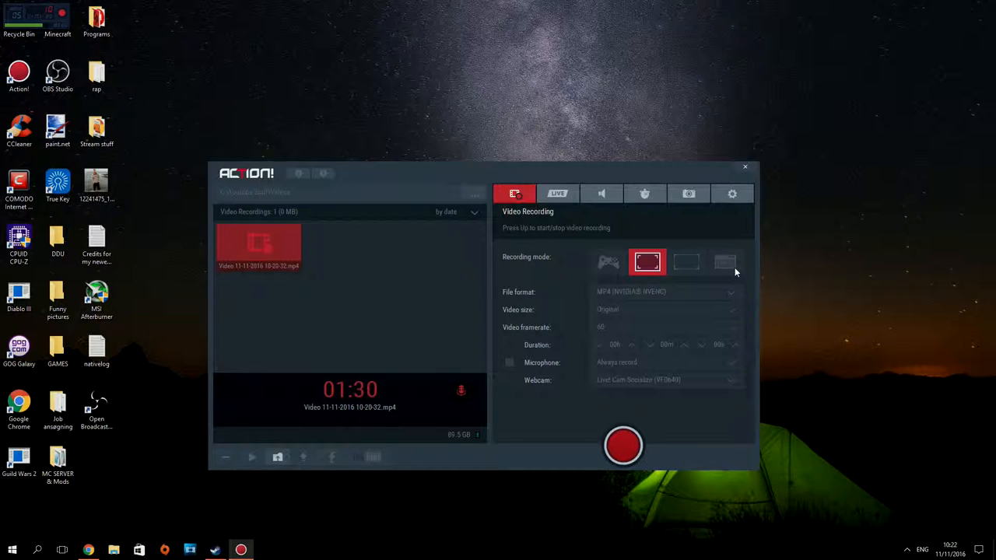
mouse_move(731, 276)
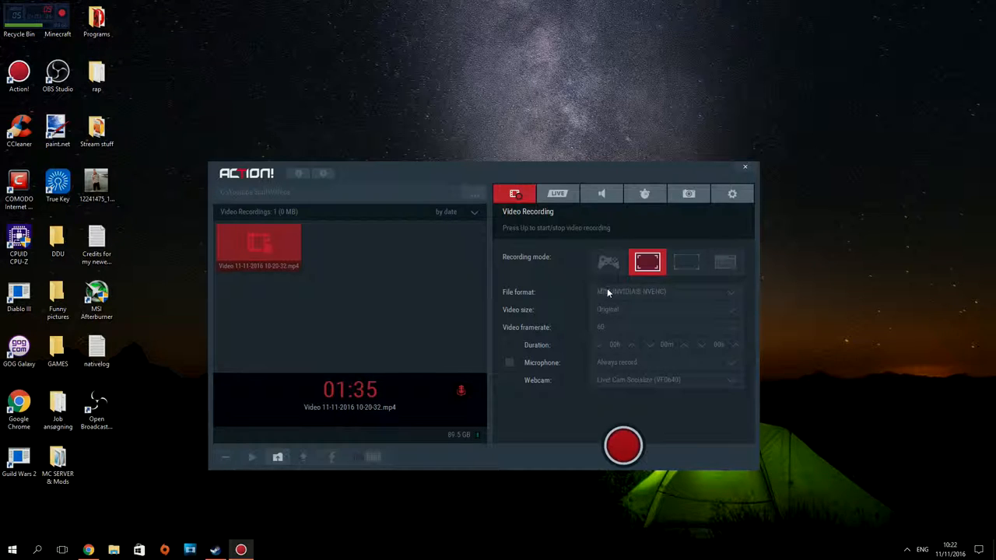
mouse_move(599, 298)
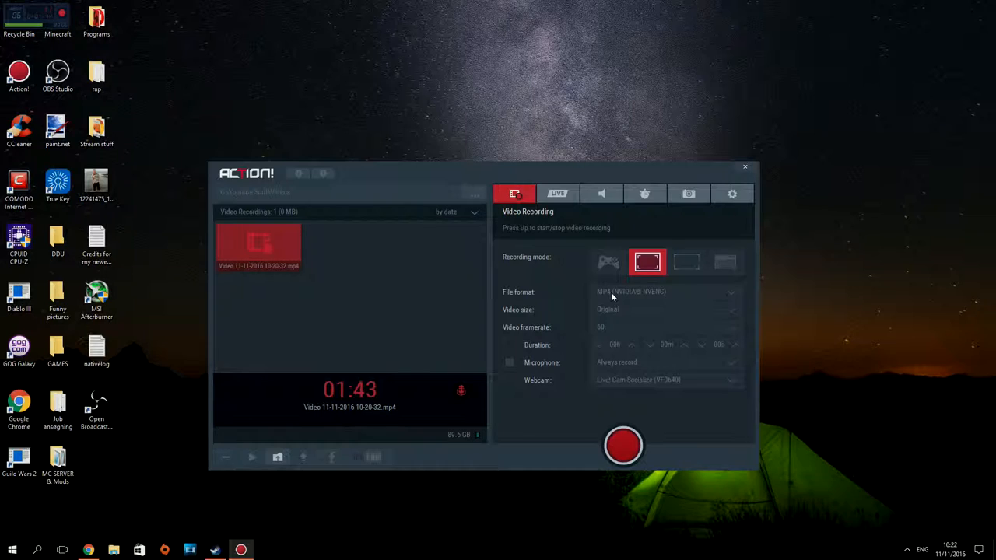
mouse_move(624, 304)
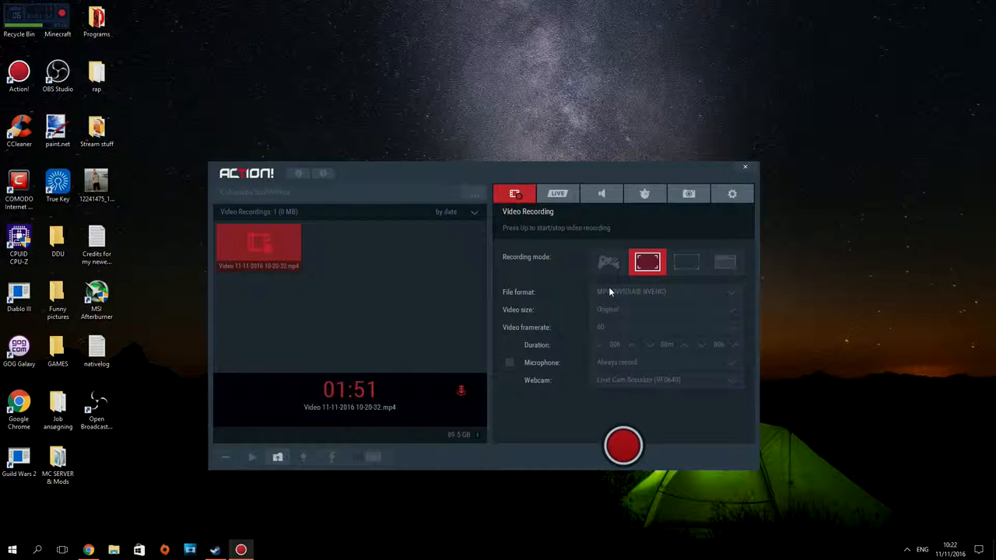
mouse_move(602, 297)
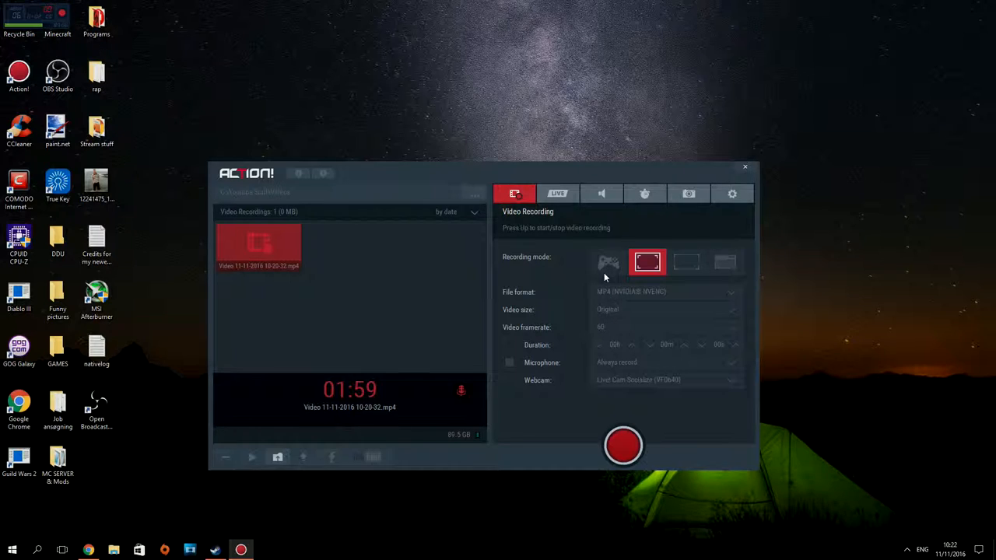
mouse_move(616, 309)
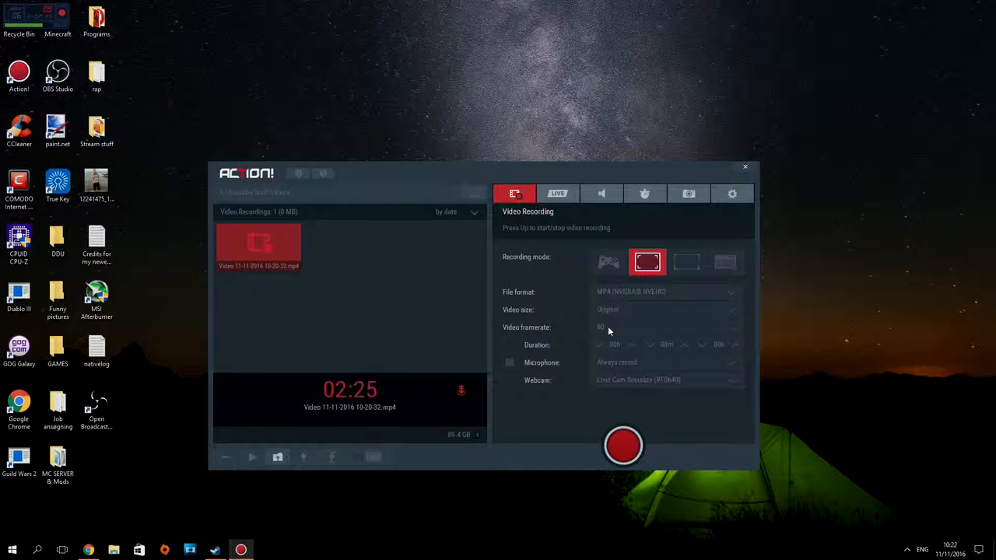
mouse_move(638, 351)
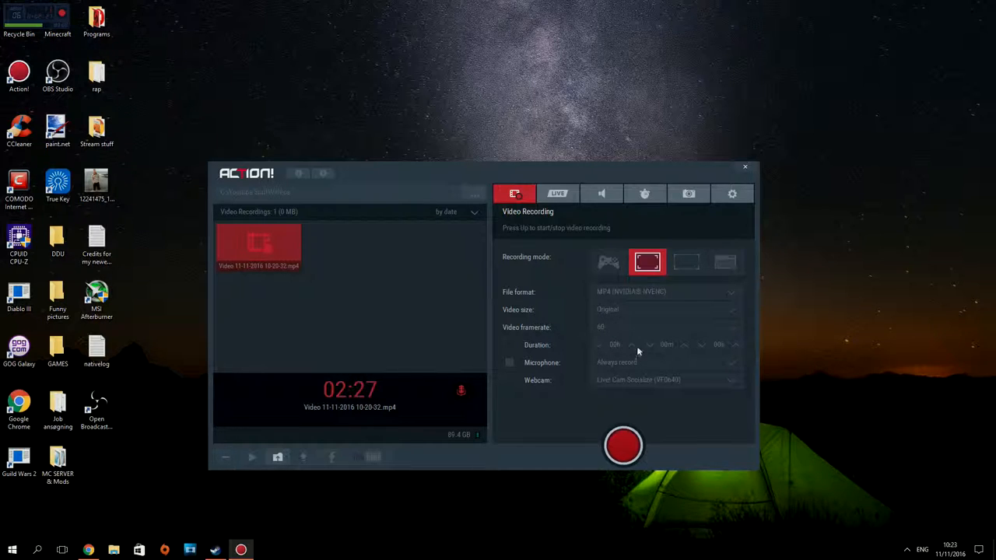
mouse_move(566, 361)
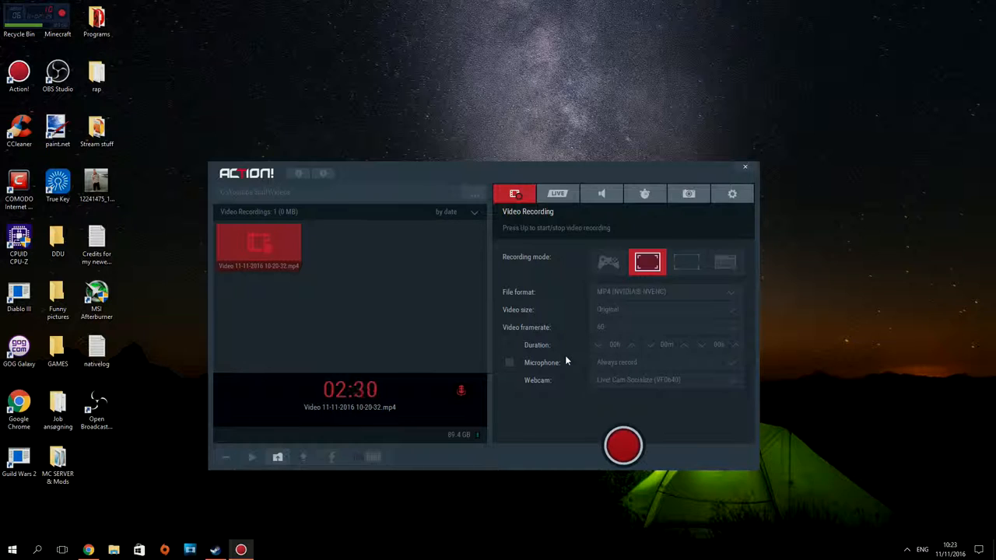
mouse_move(580, 338)
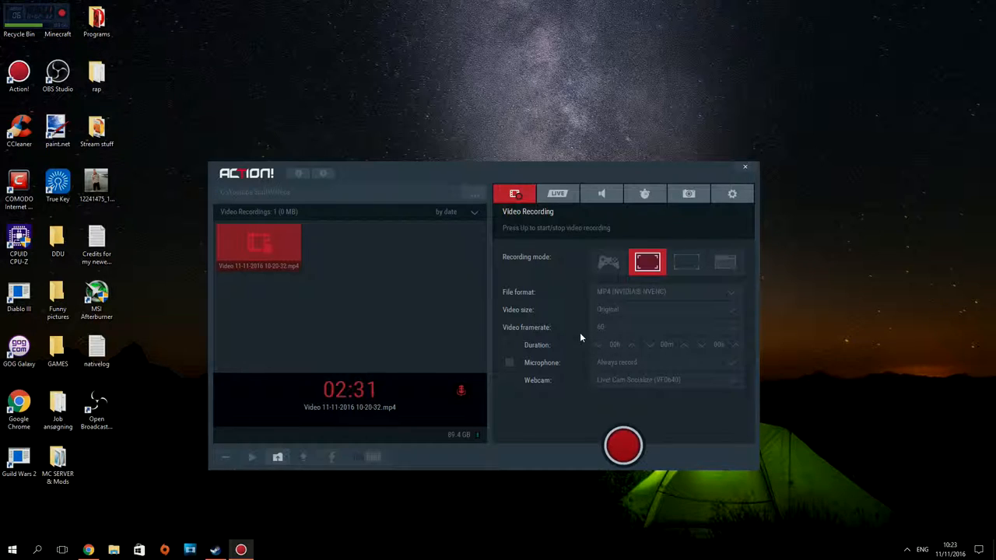
mouse_move(574, 288)
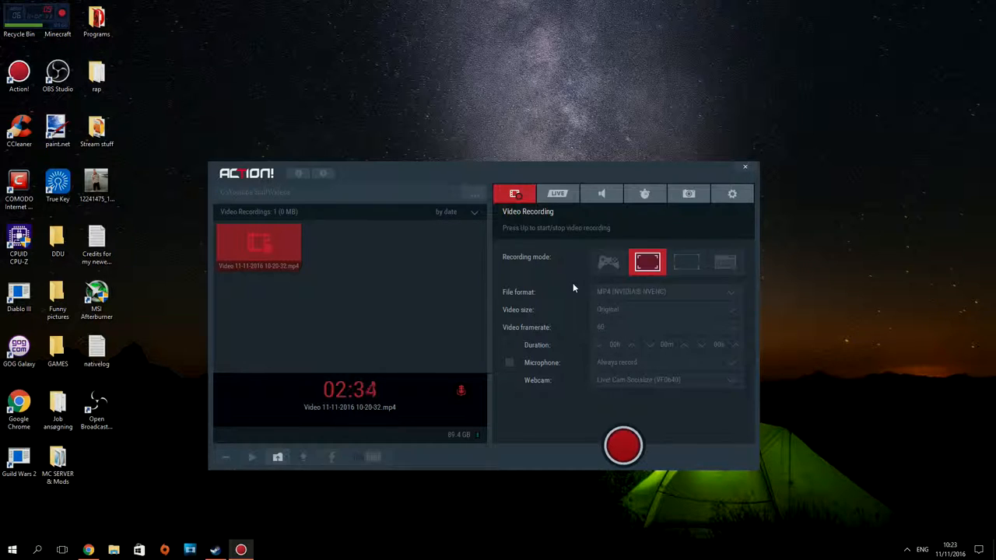
mouse_move(600, 272)
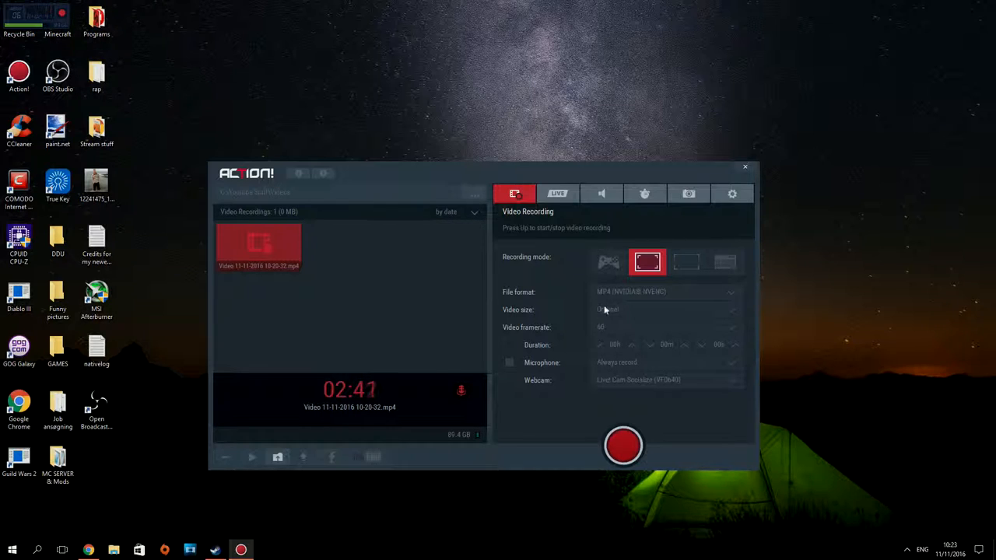
mouse_move(345, 287)
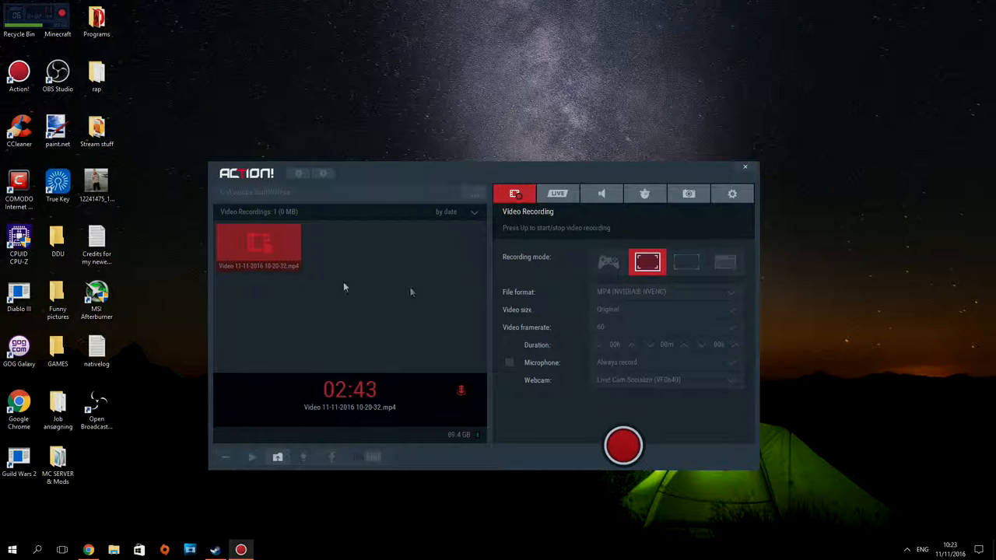
mouse_move(330, 220)
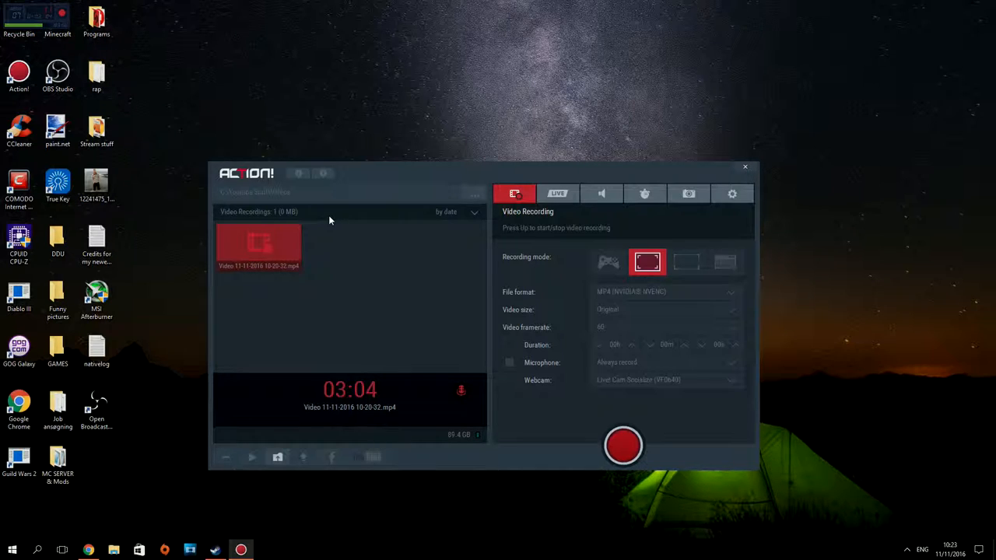
mouse_move(600, 330)
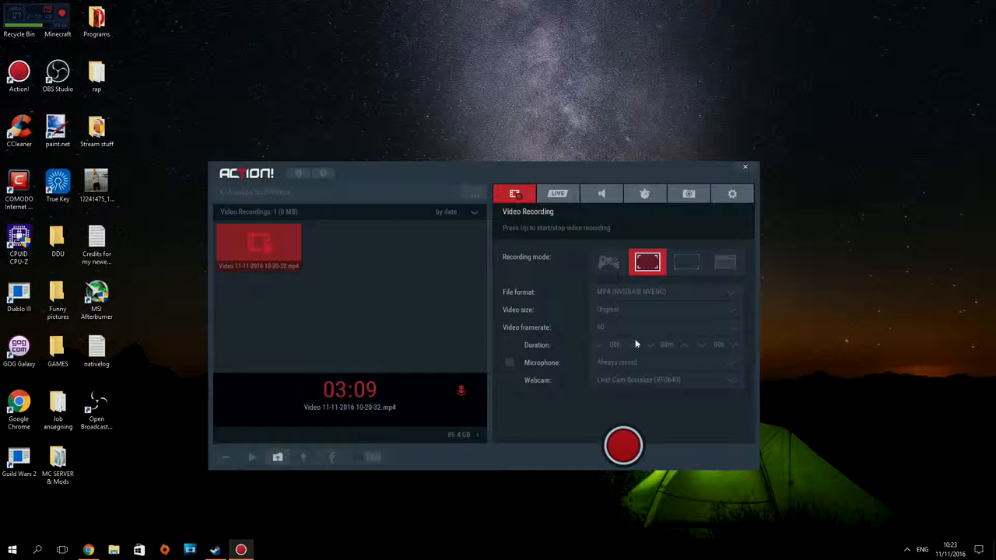
mouse_move(562, 363)
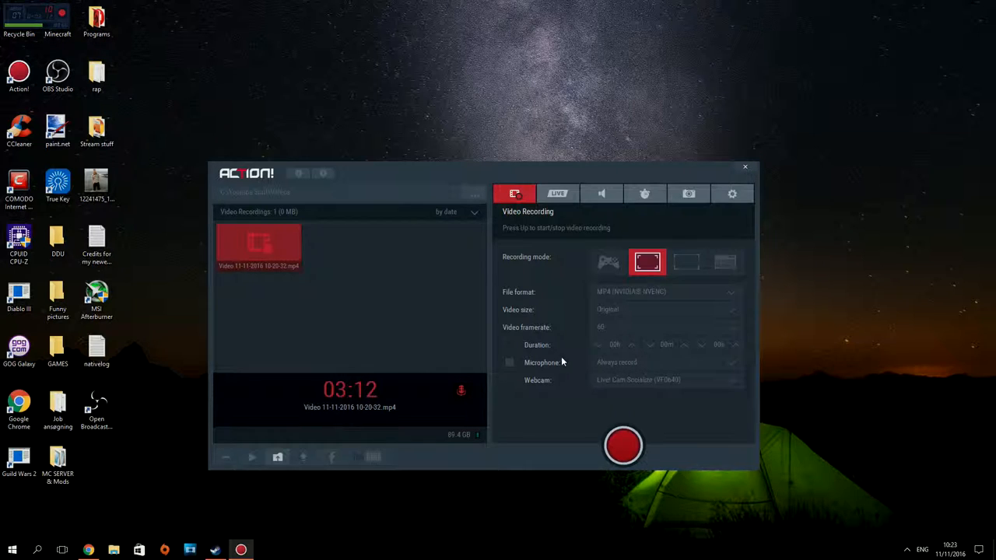
mouse_move(560, 367)
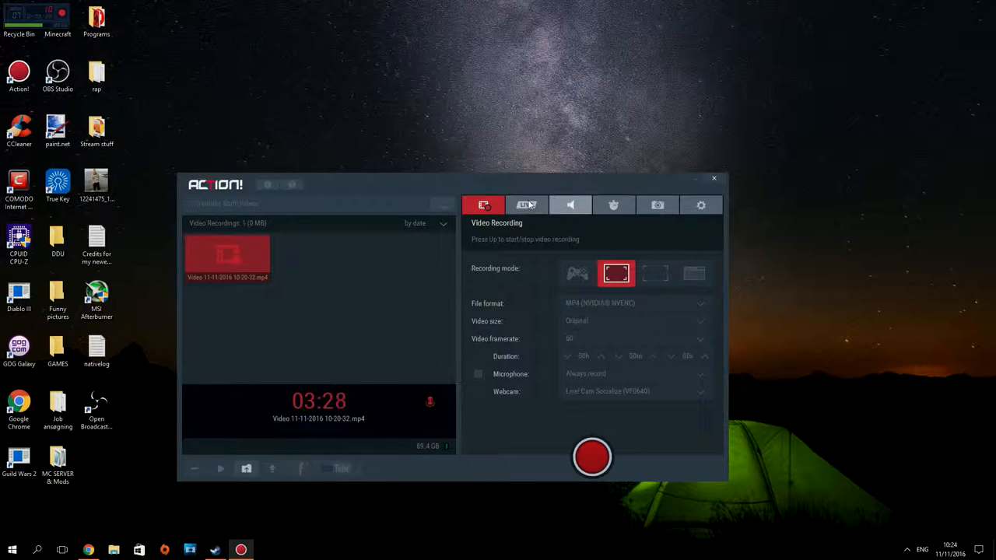
- Look over the live streaming, audio recording, benchmarking and screenshot tabs
left_click(525, 204)
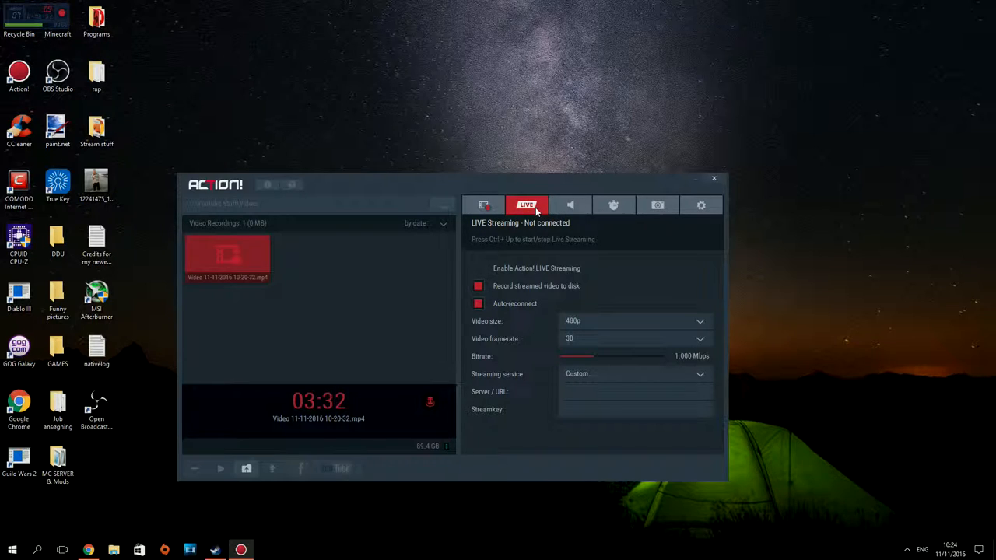
left_click(569, 204)
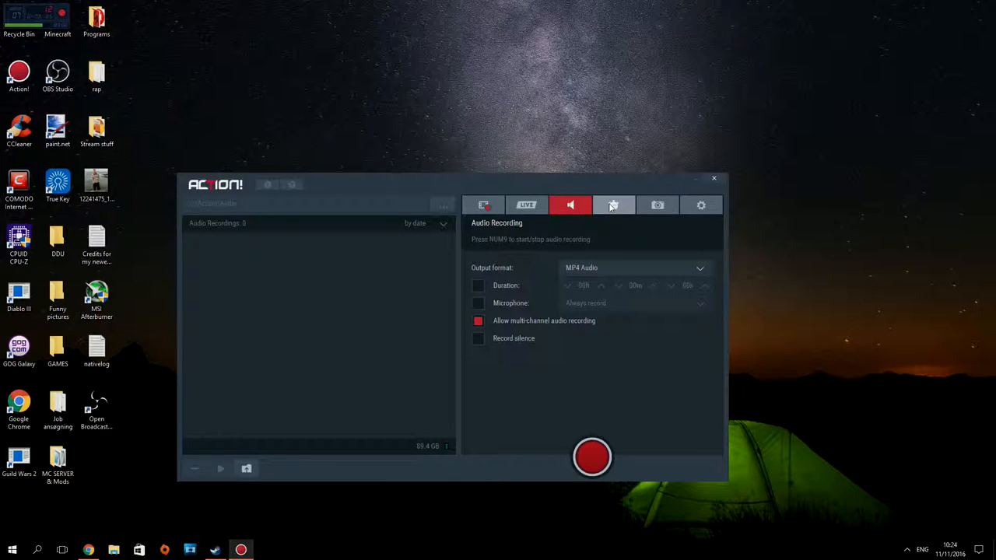
left_click(613, 205)
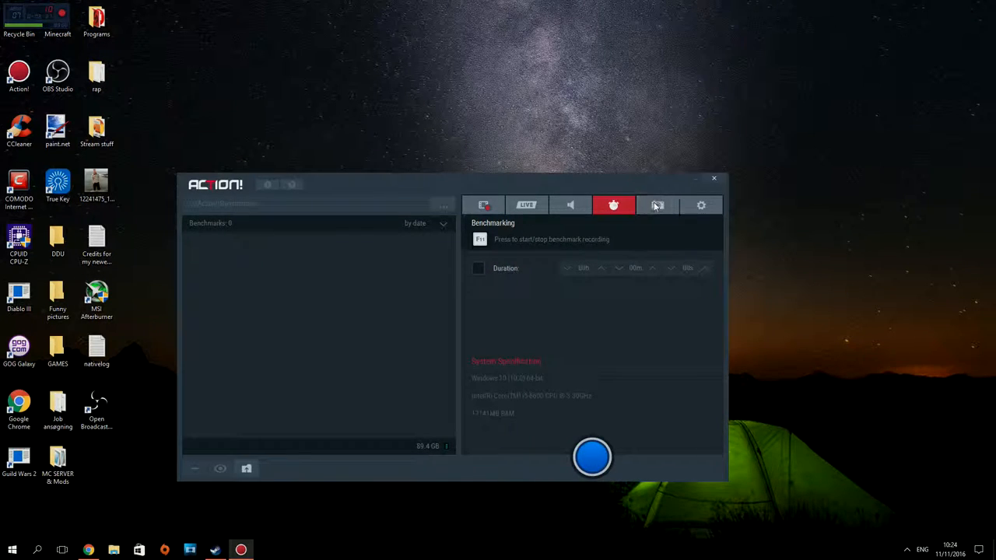
left_click(656, 204)
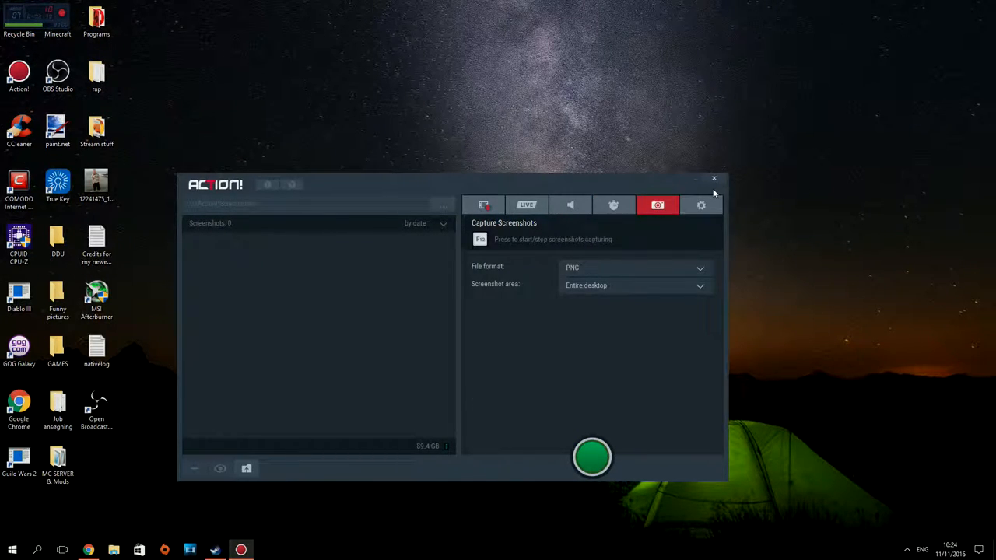
- Revisit the live streaming and audio recording options, then the screenshot options
left_click(525, 204)
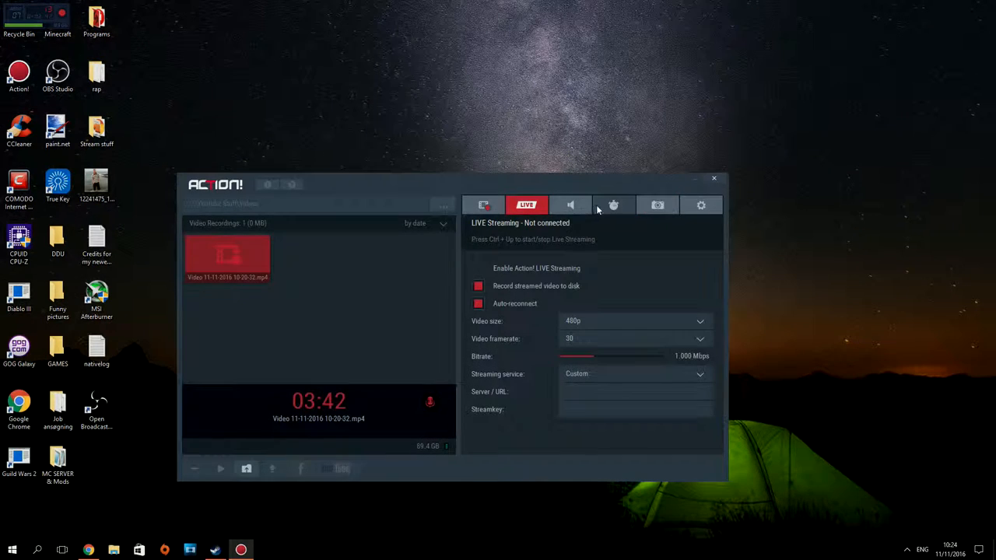
left_click(569, 205)
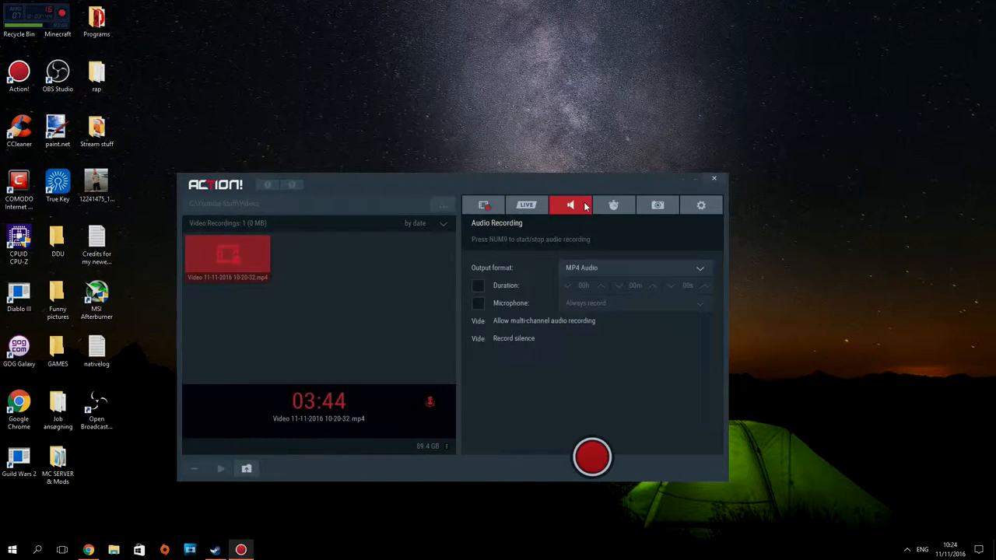
left_click(700, 205)
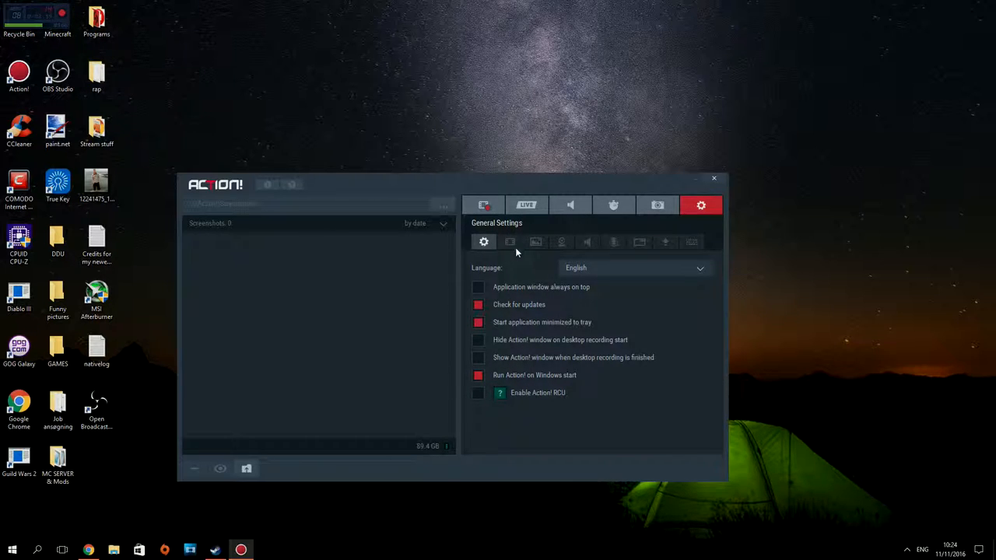
mouse_move(496, 258)
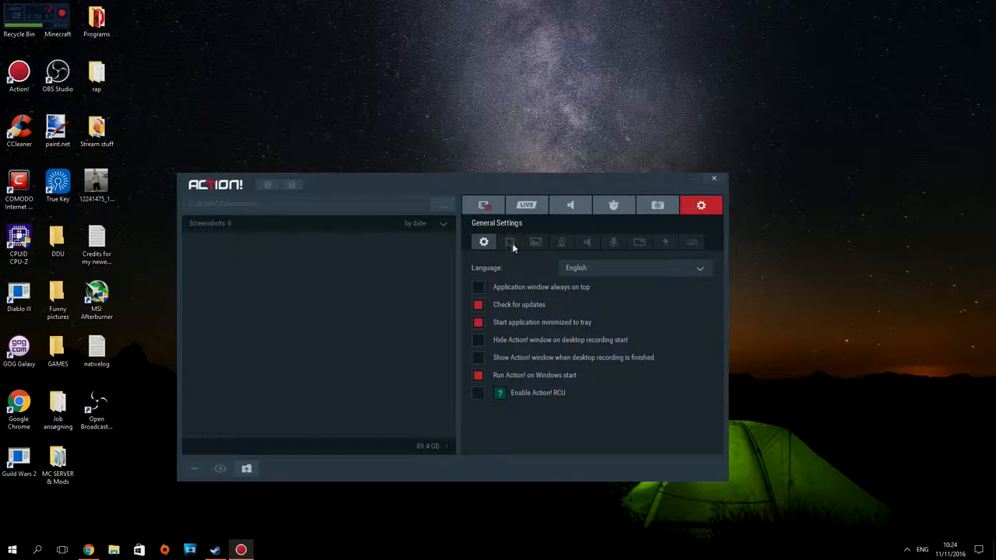
- Set video recording to High quality, 100% bitrate and input range 0-255 (Full)
left_click(509, 242)
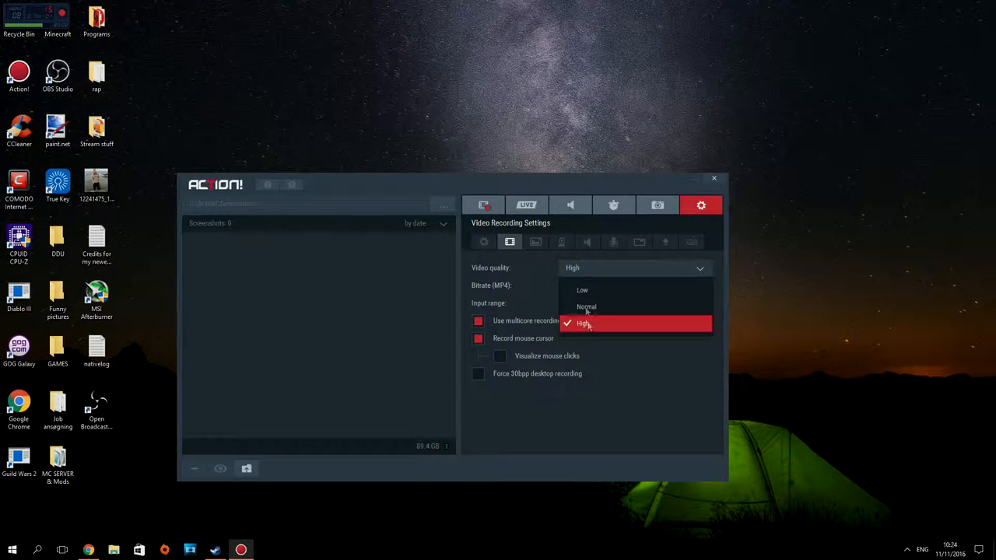
left_click(583, 323)
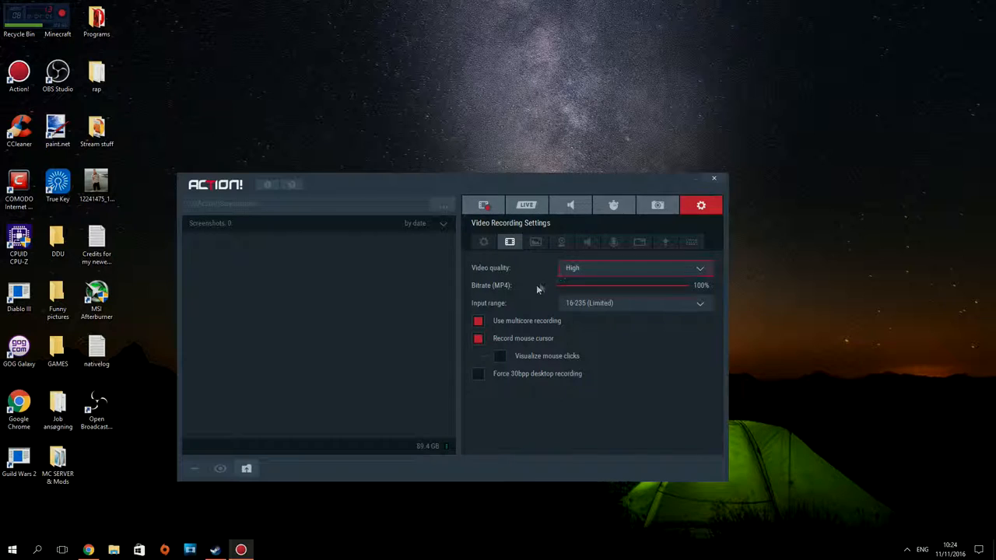
mouse_move(686, 291)
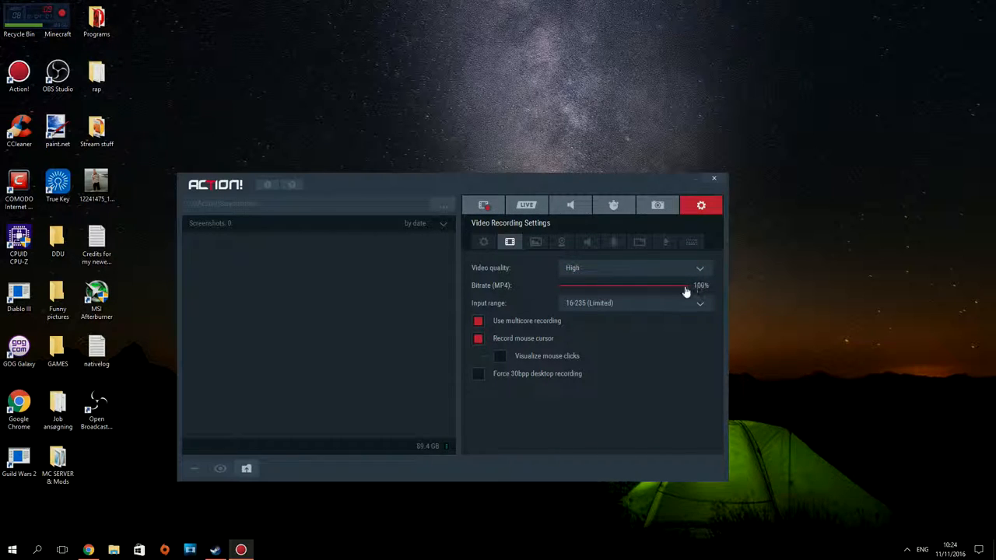
mouse_move(530, 296)
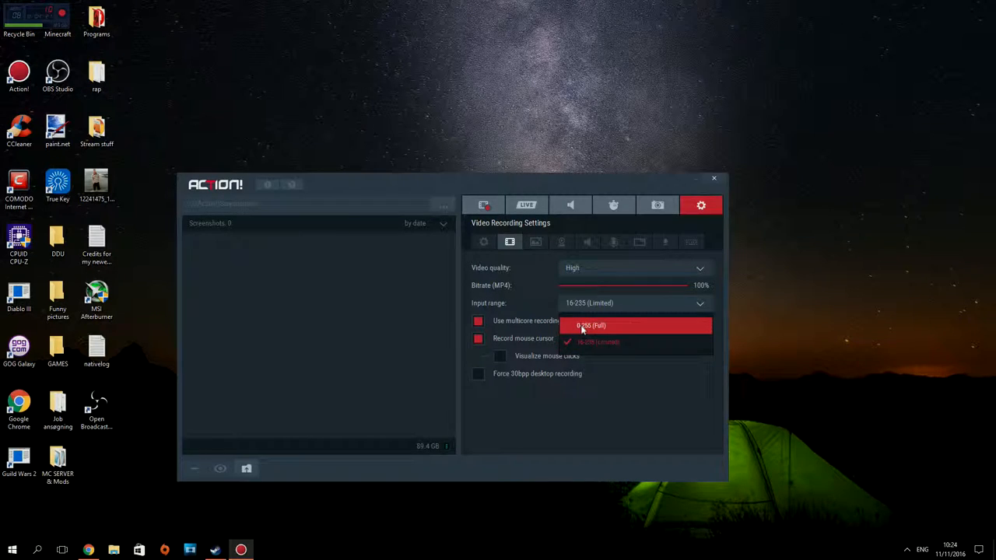
left_click(591, 325)
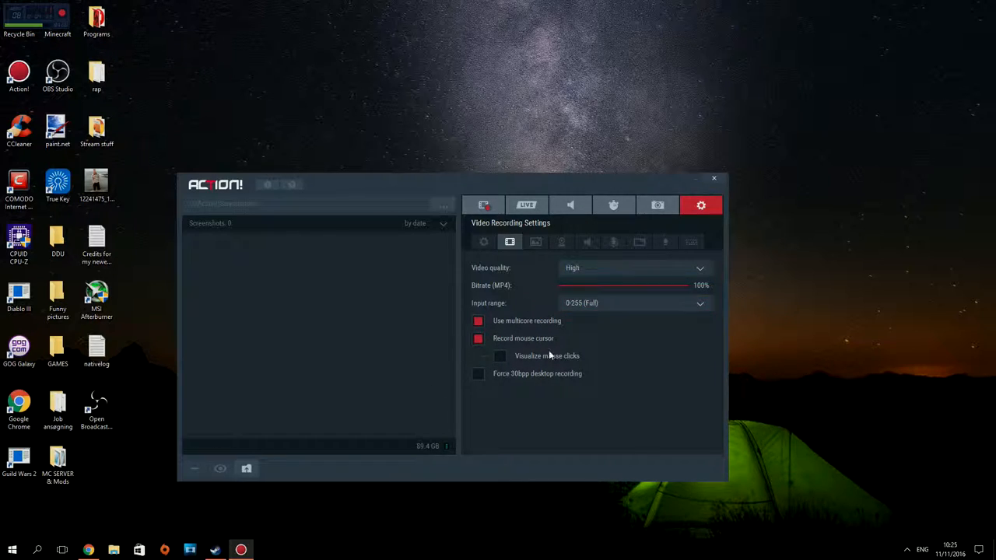
mouse_move(559, 272)
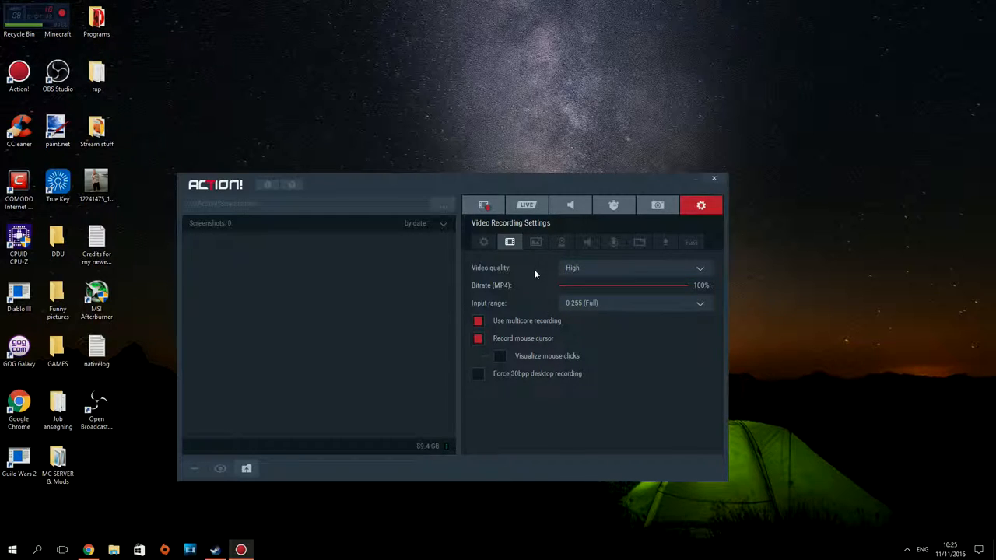
mouse_move(529, 272)
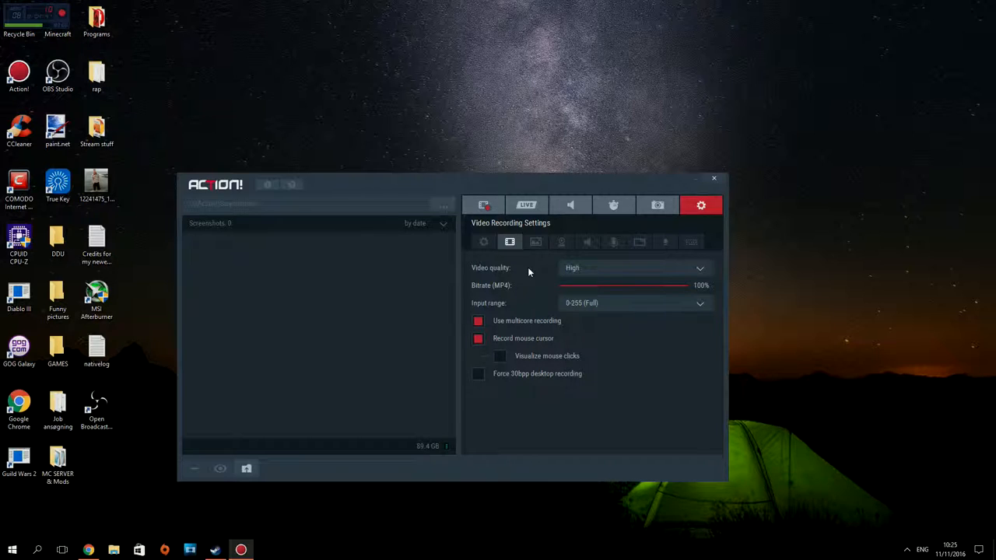
mouse_move(547, 233)
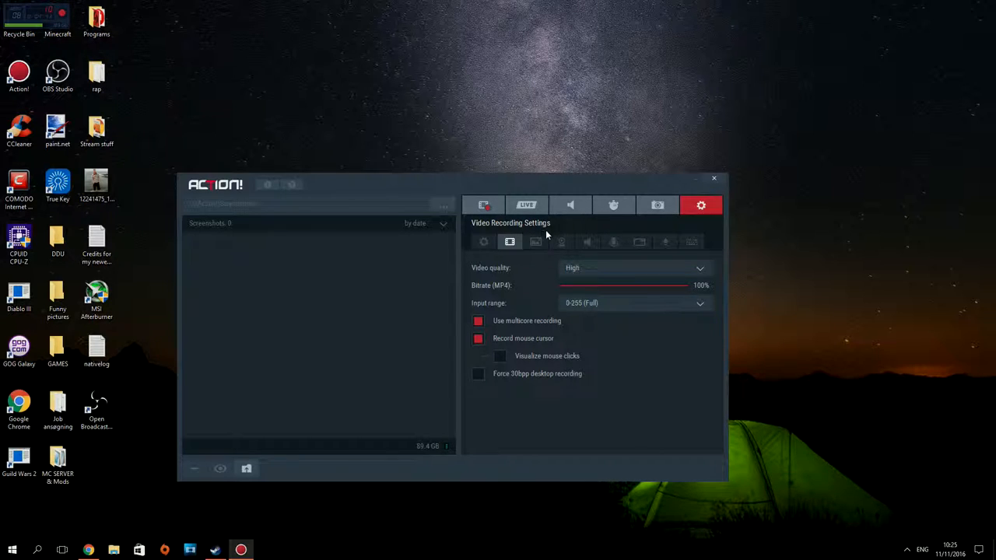
- Show the overlay graphics settings with no input file and position Top Left
left_click(534, 242)
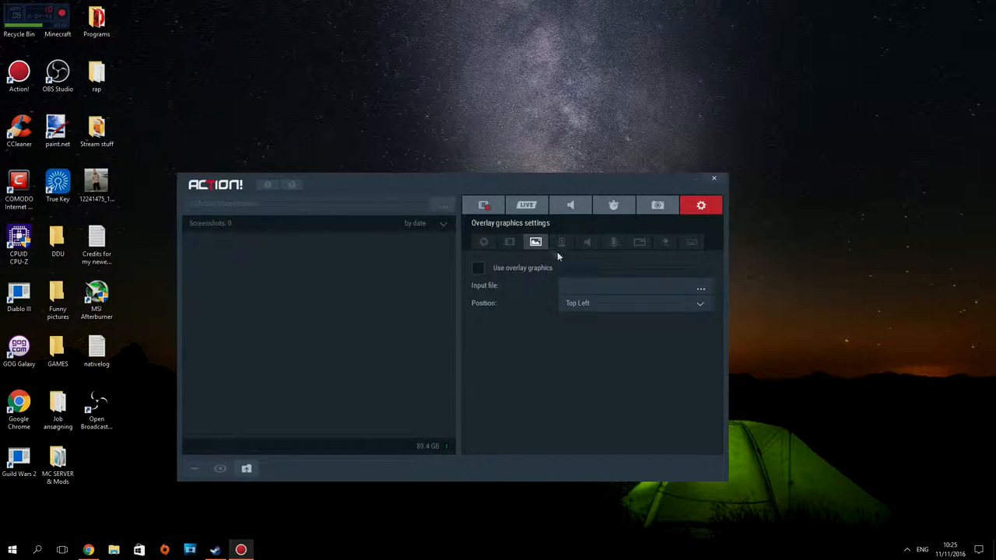
mouse_move(527, 288)
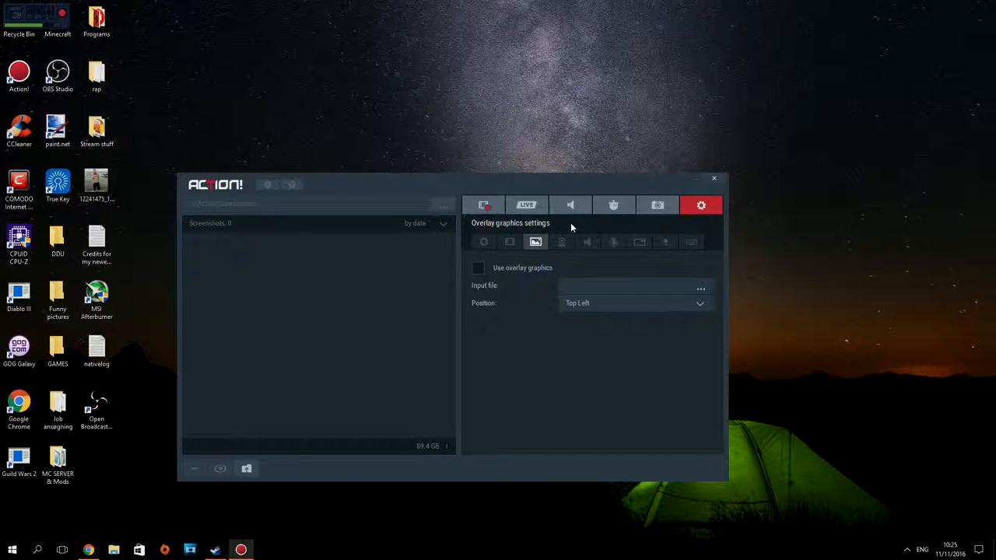
mouse_move(539, 251)
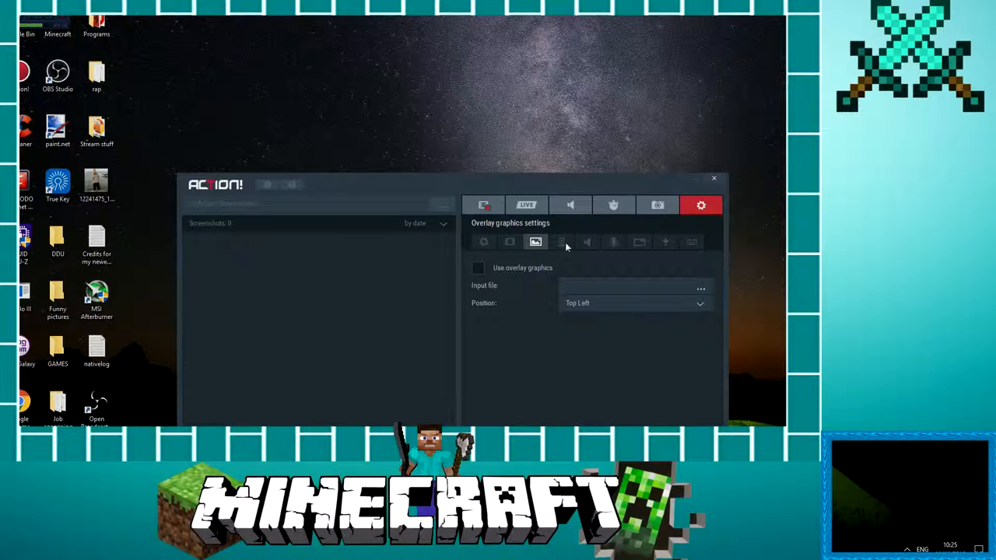
- Set the webcam recording mode to Always record at 800 x 600 with 22% video size
left_click(561, 242)
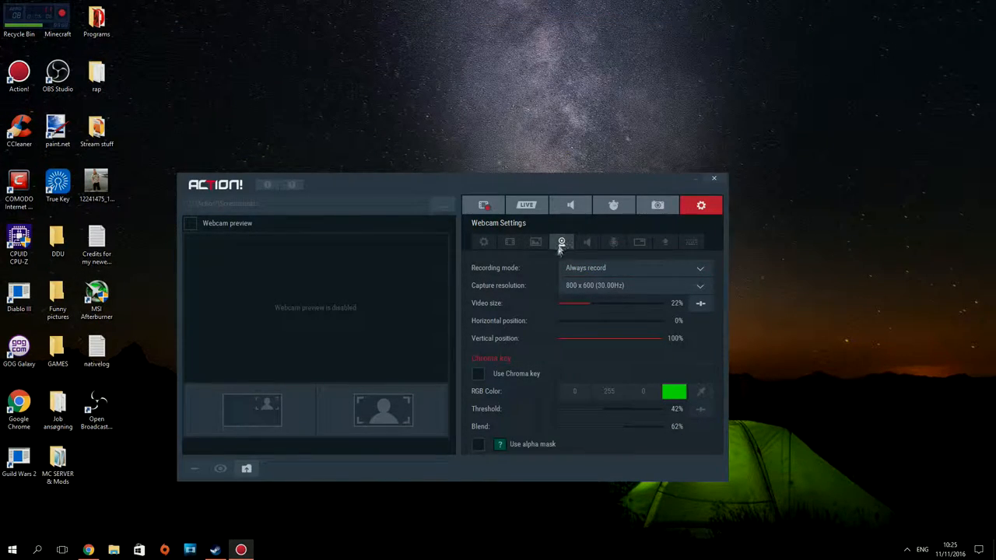
mouse_move(564, 252)
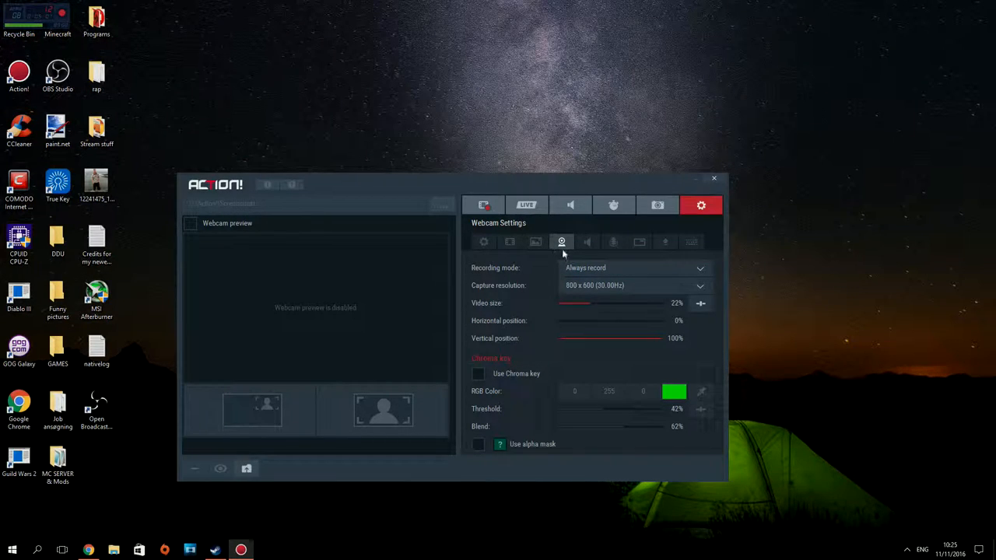
mouse_move(338, 182)
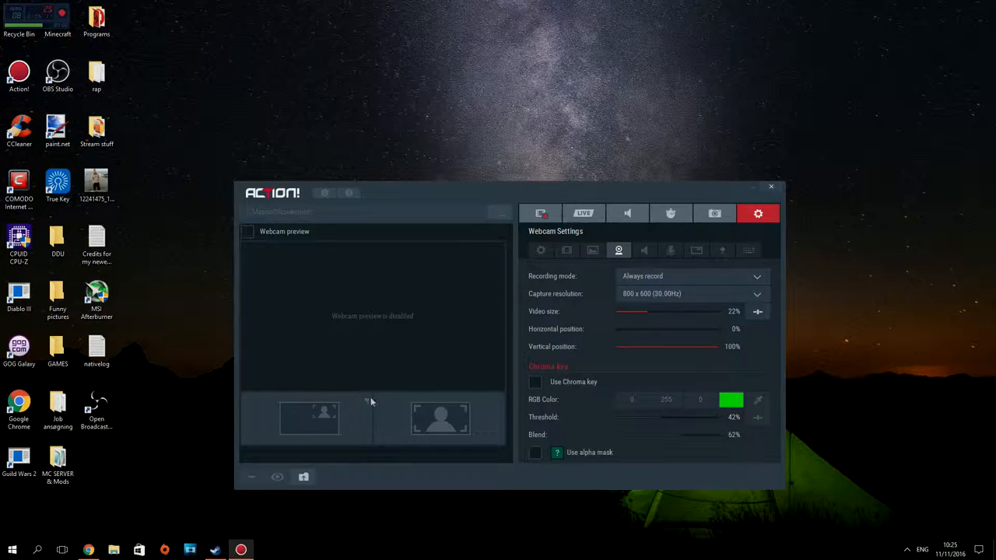
mouse_move(502, 278)
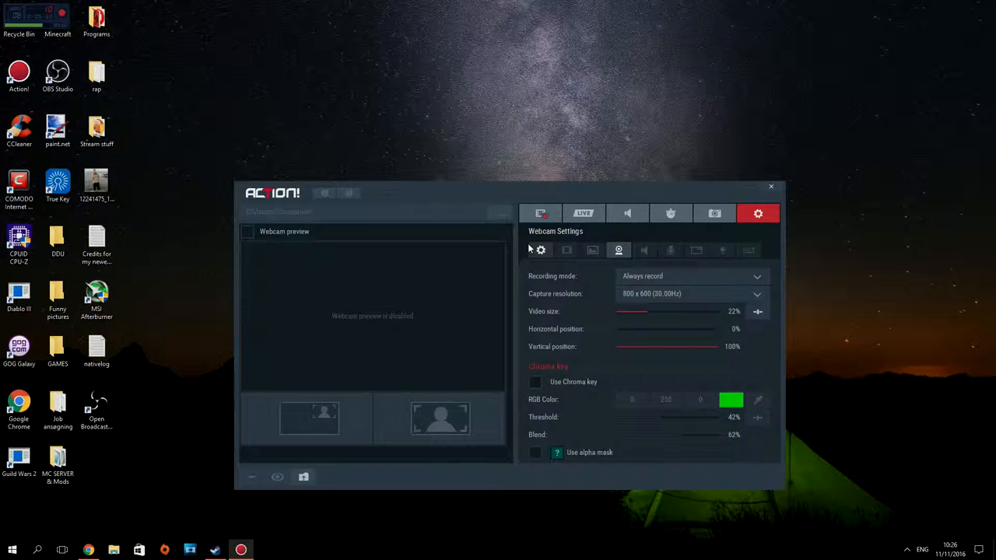
mouse_move(384, 371)
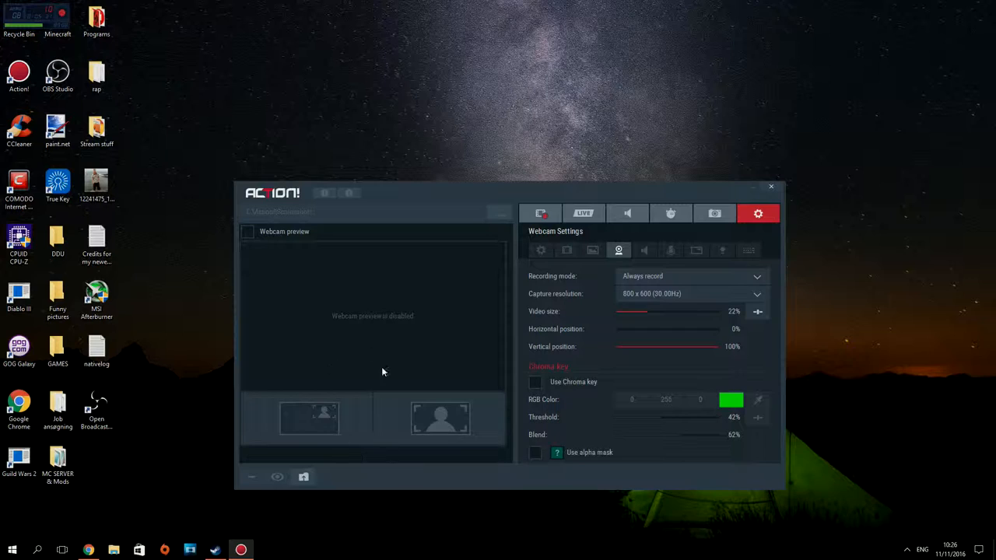
left_click(691, 276)
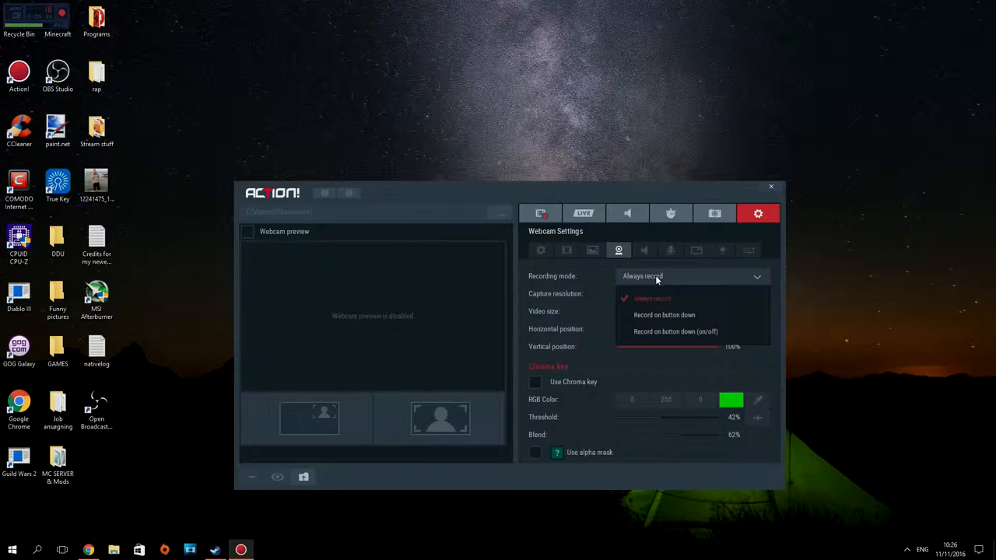
left_click(650, 298)
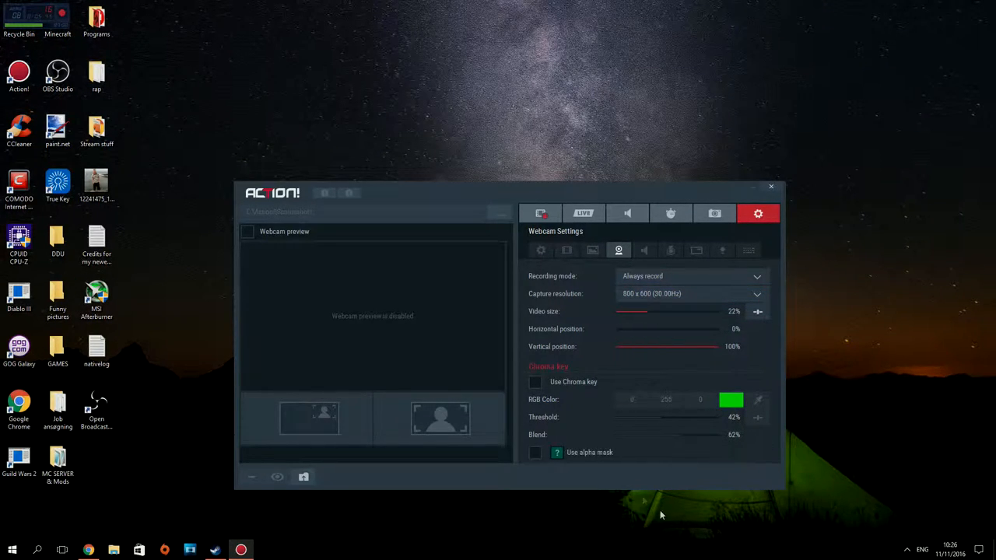
mouse_move(624, 402)
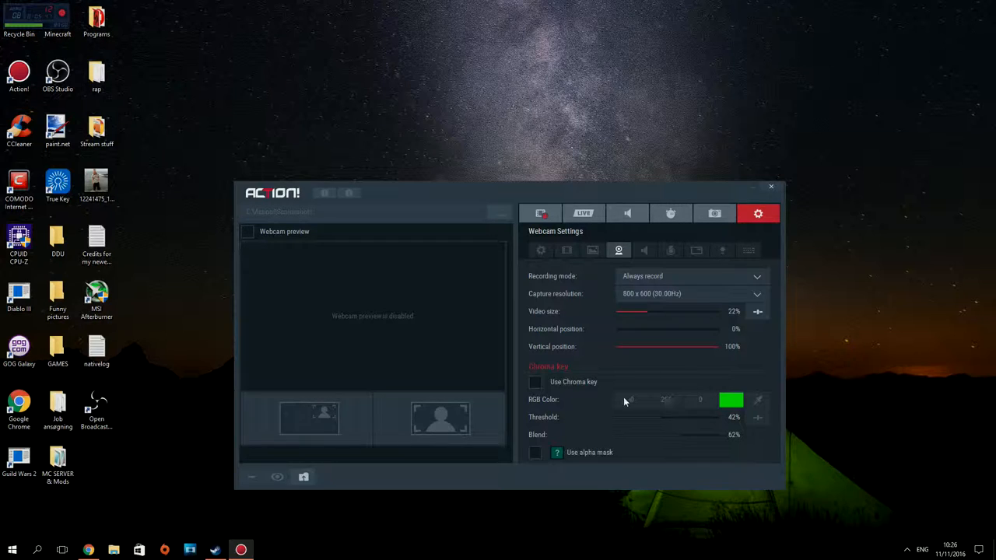
mouse_move(572, 366)
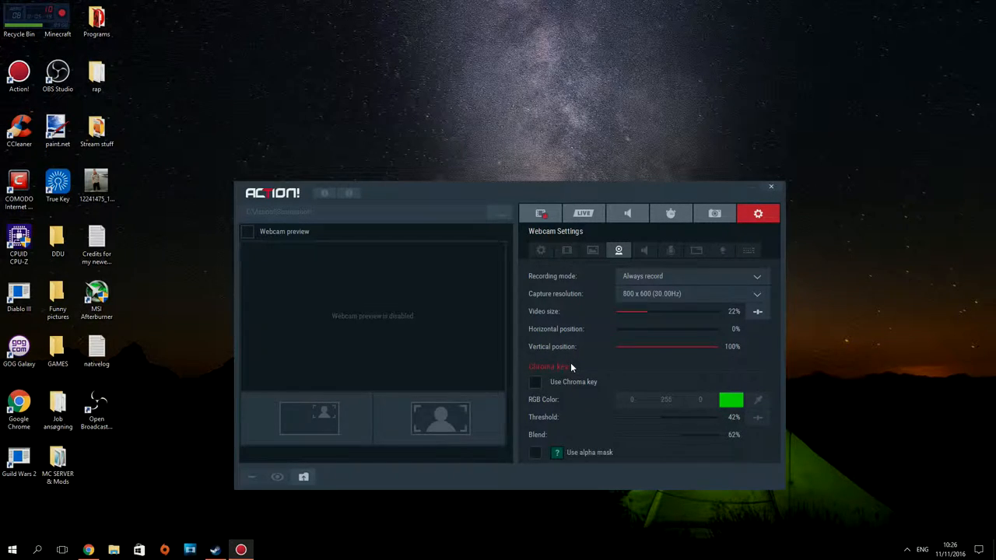
mouse_move(563, 398)
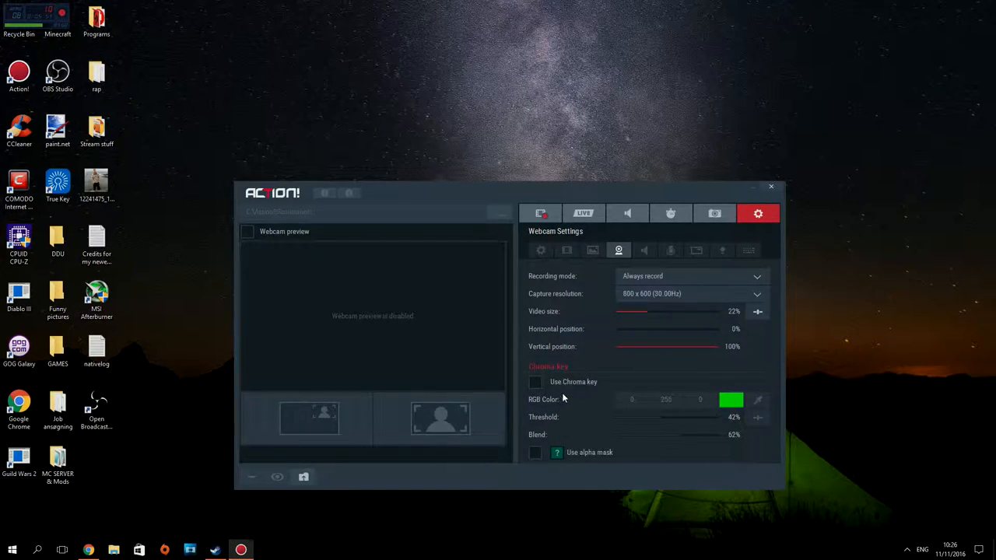
mouse_move(656, 259)
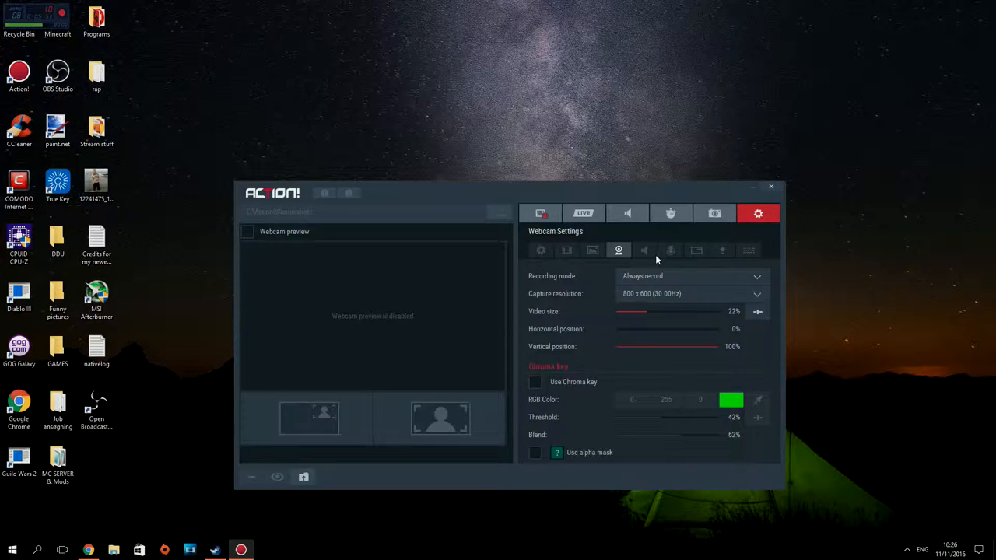
- Review the audio device and keep the audio bitrate at System default with system sound off
left_click(644, 250)
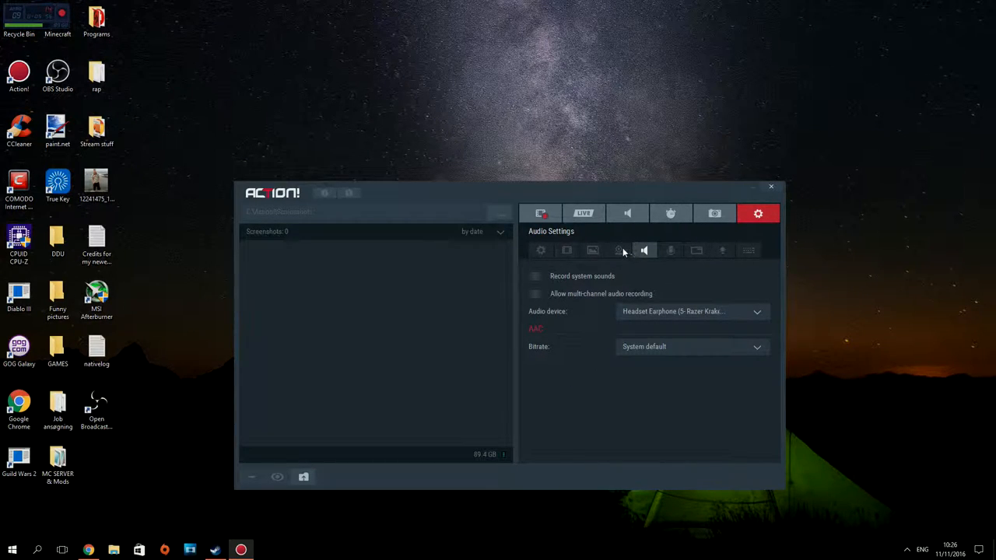
mouse_move(554, 275)
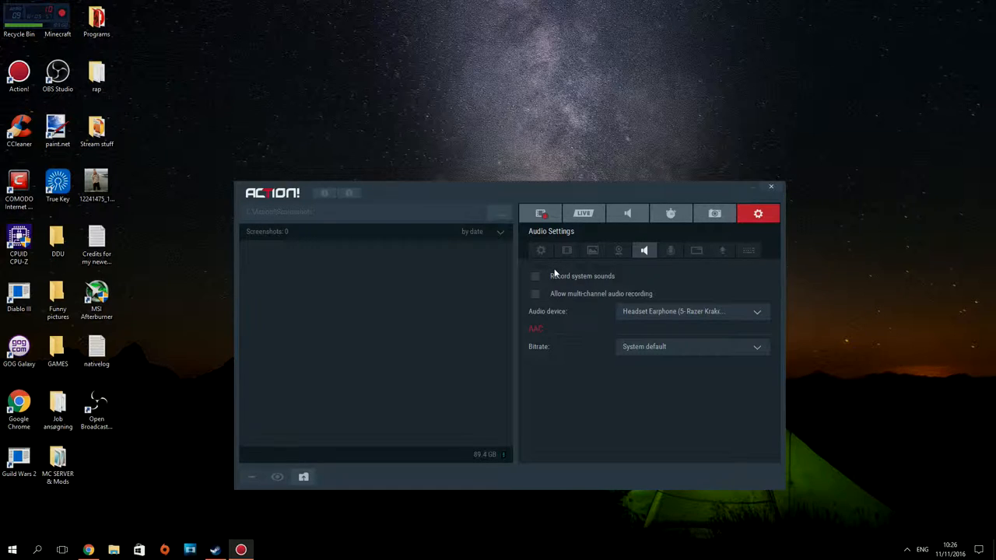
mouse_move(632, 277)
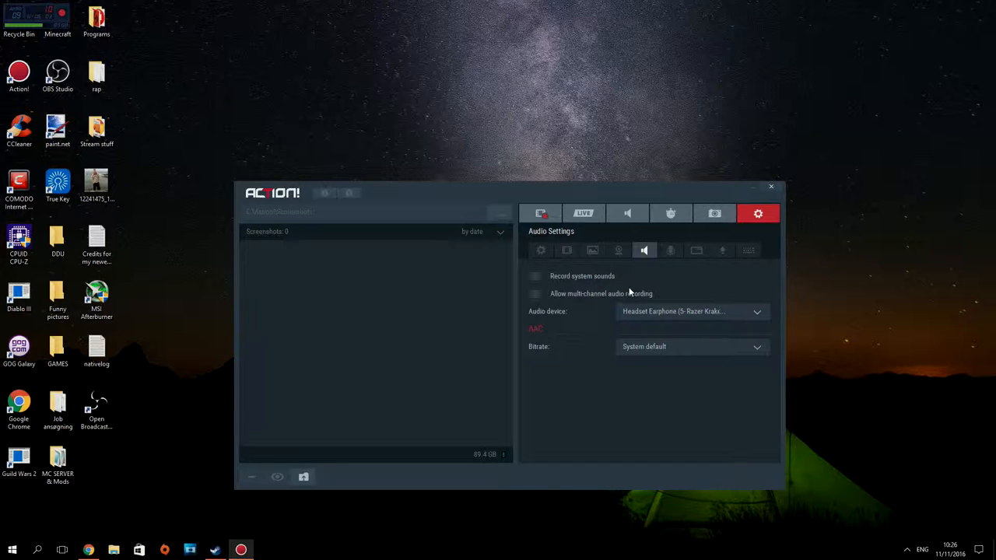
mouse_move(542, 243)
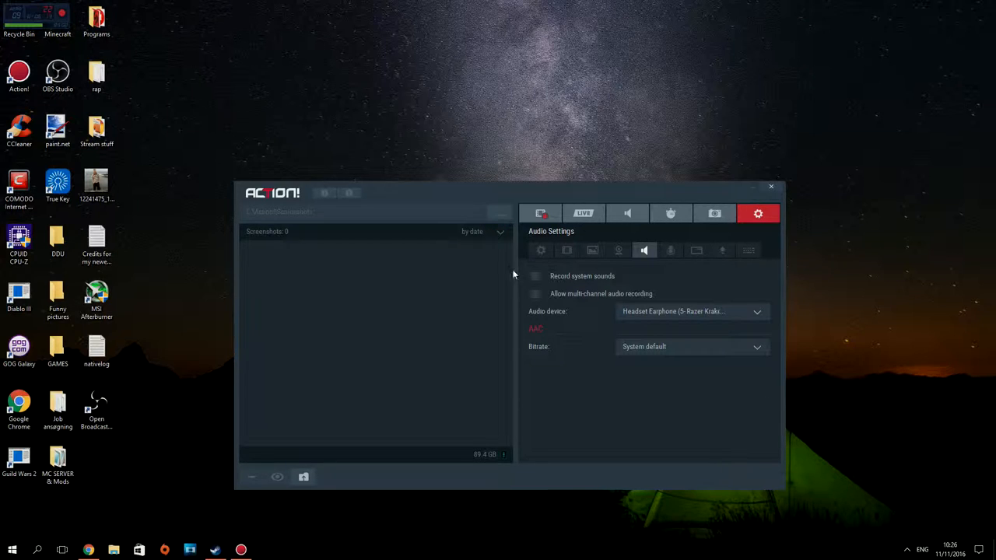
mouse_move(540, 291)
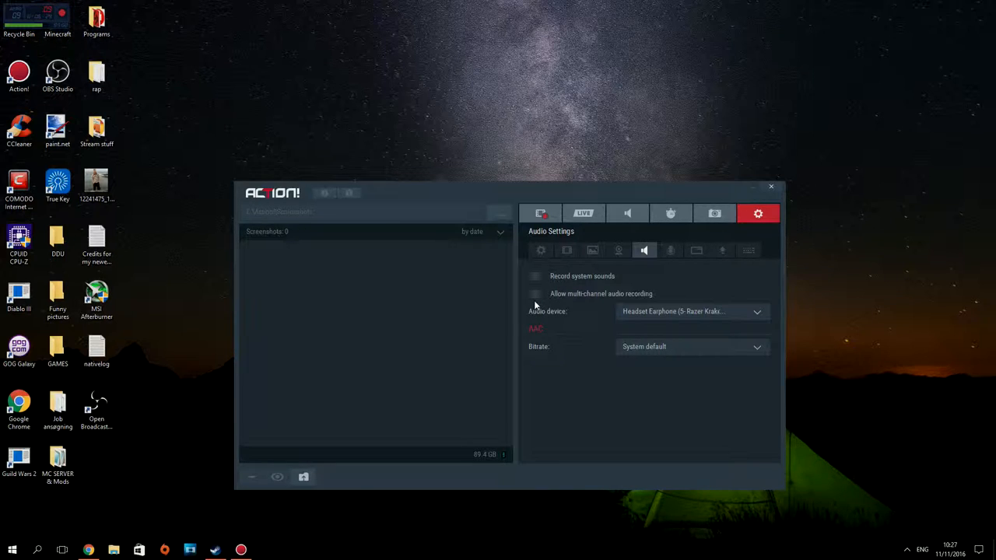
mouse_move(531, 308)
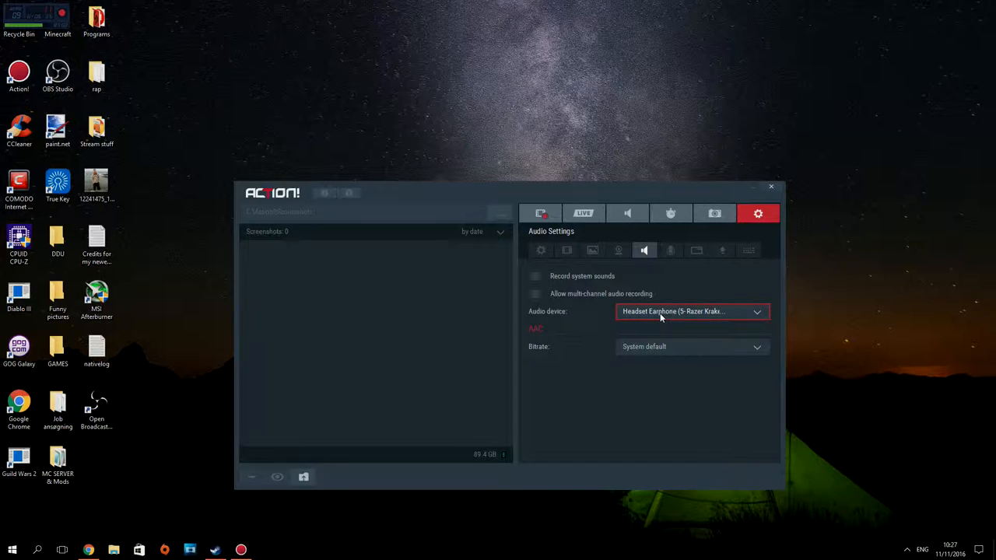
left_click(692, 312)
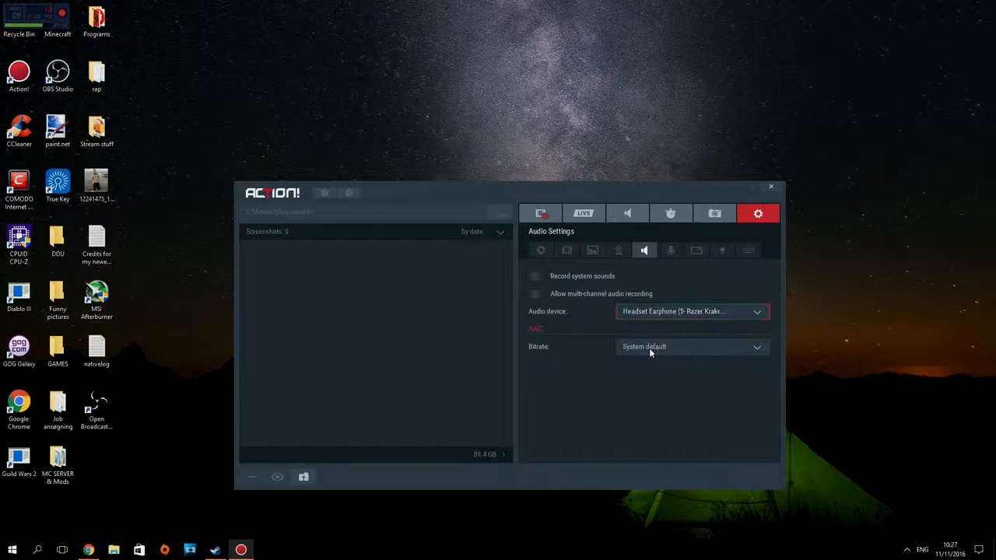
left_click(692, 347)
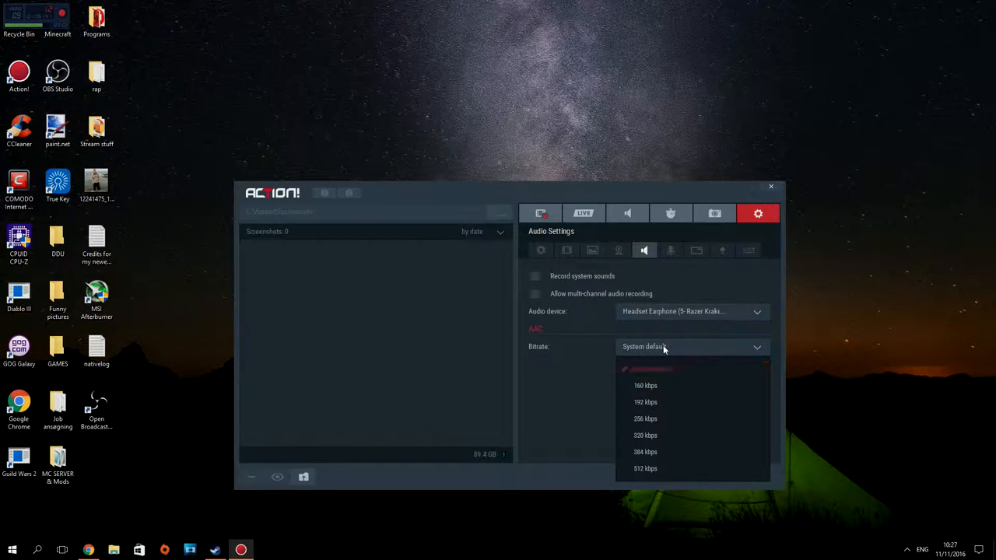
left_click(670, 249)
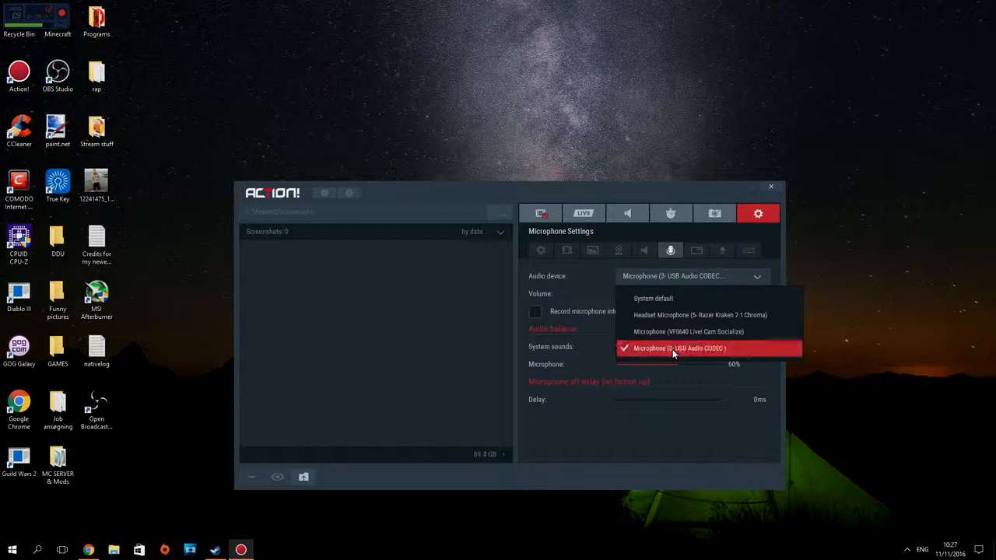
mouse_move(720, 353)
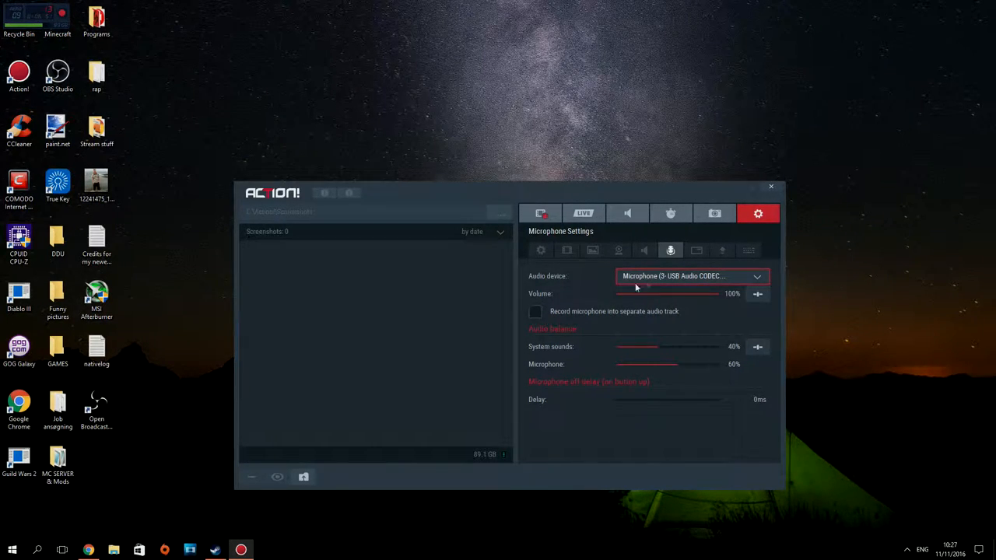
mouse_move(771, 281)
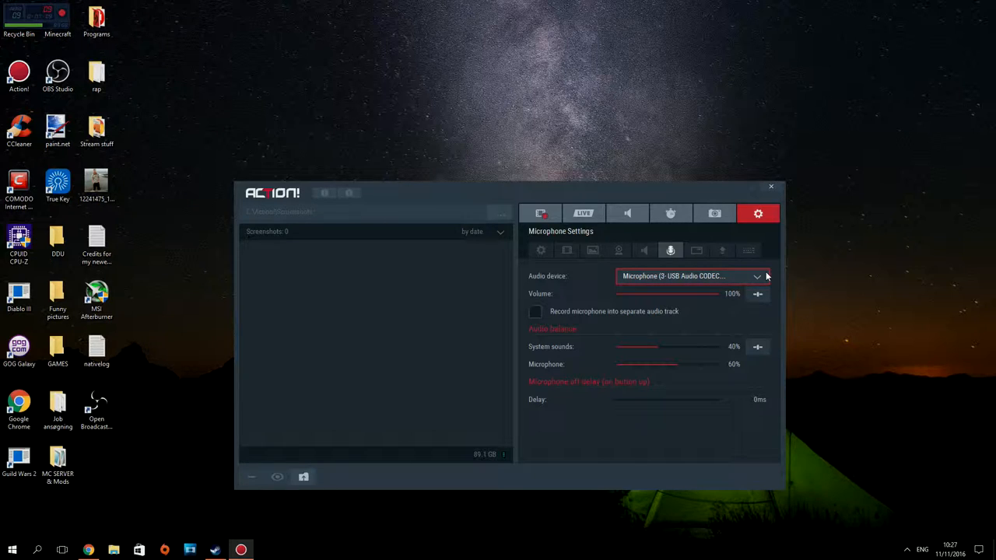
mouse_move(766, 242)
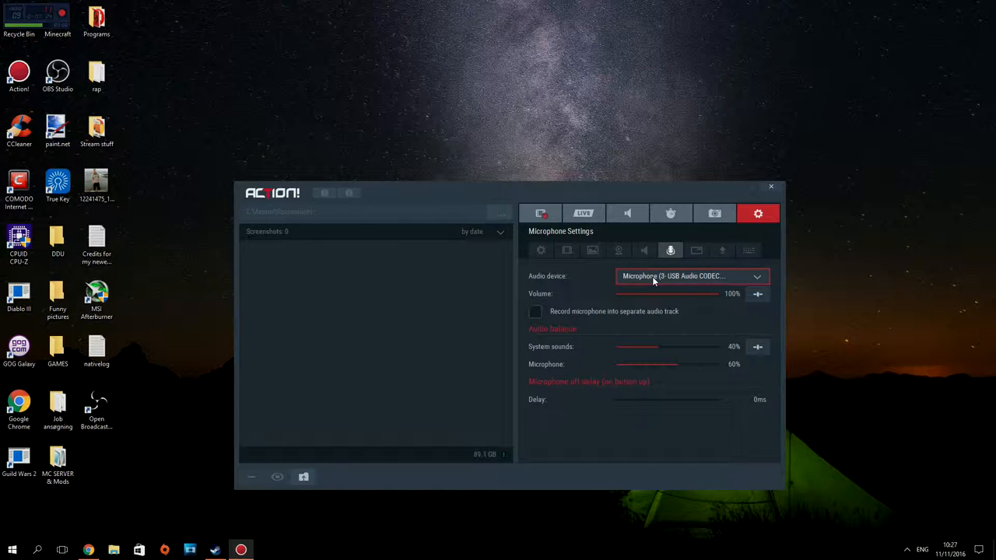
mouse_move(707, 255)
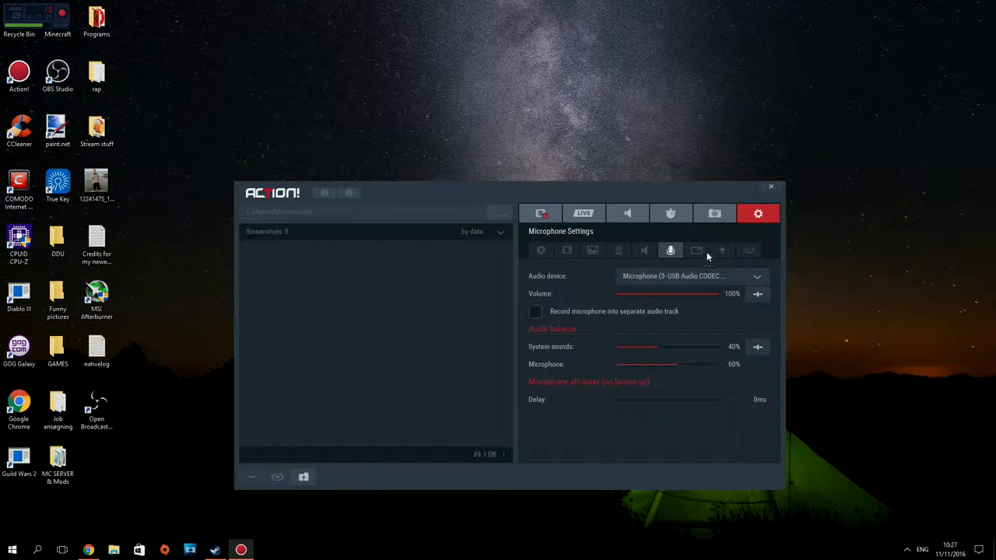
- Look over the HUD options, then show export settings with NVIDIA NVENC and C:\Youtube Stuff\Videos
left_click(696, 250)
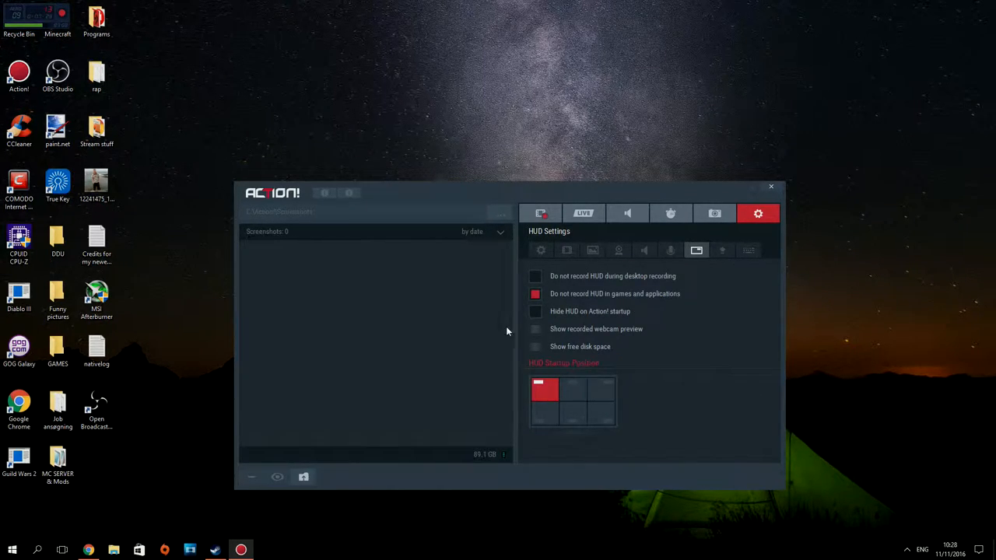
mouse_move(591, 265)
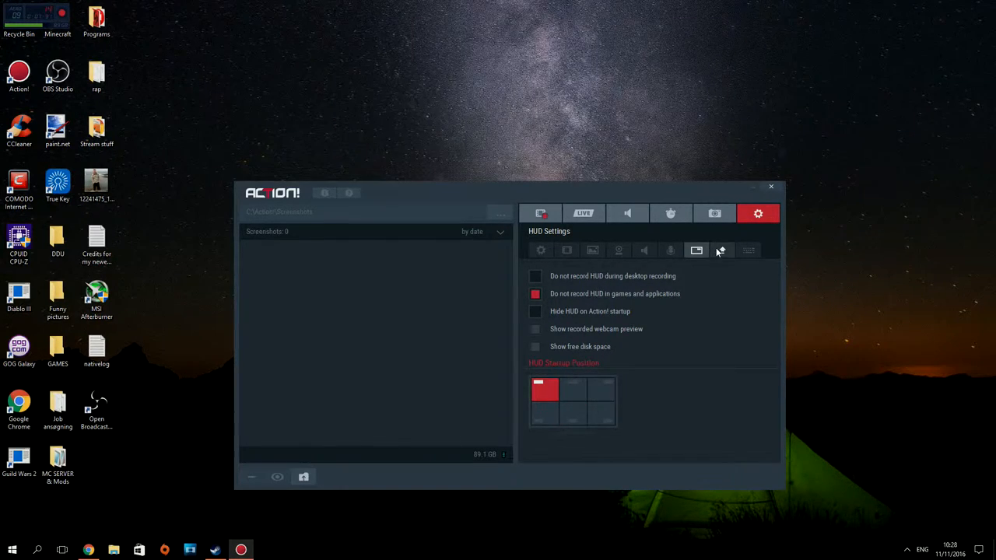
left_click(722, 249)
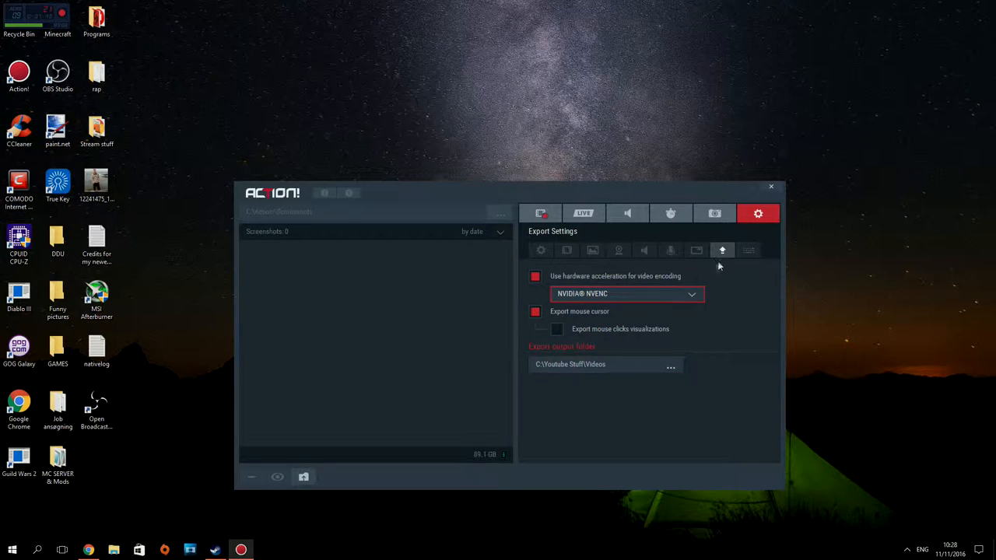
- Show the hotkey assignments: video recording on Up, audio on NUM9, screenshots on F12
left_click(747, 249)
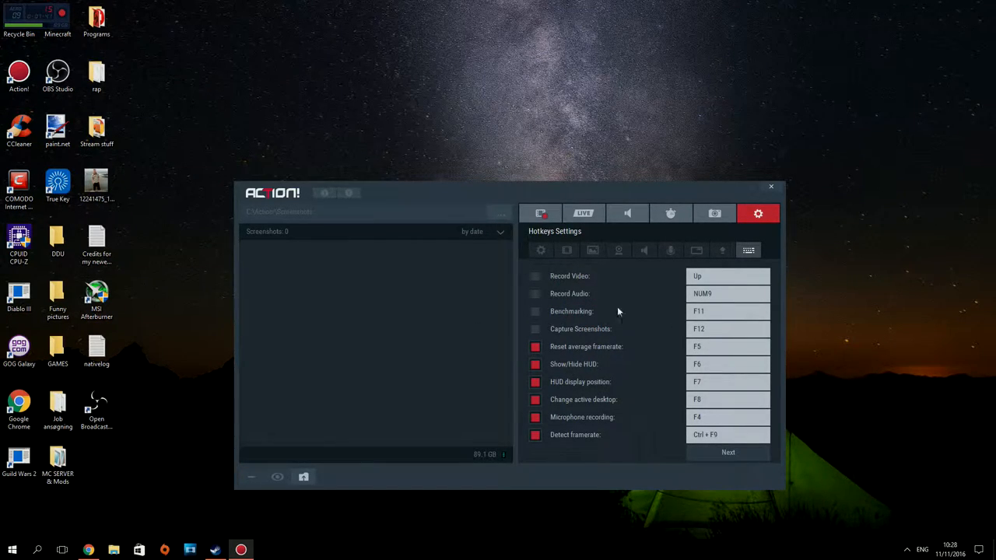
mouse_move(590, 276)
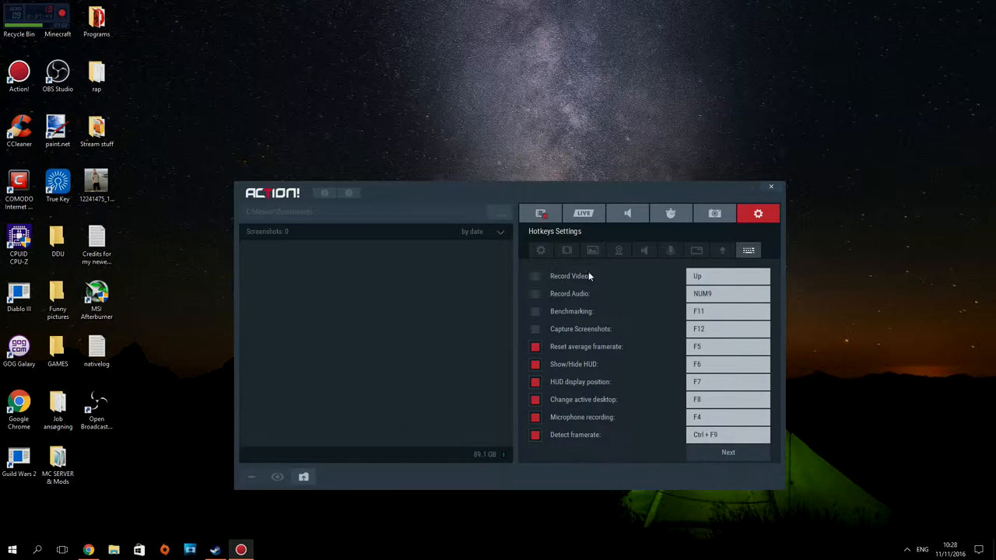
mouse_move(628, 286)
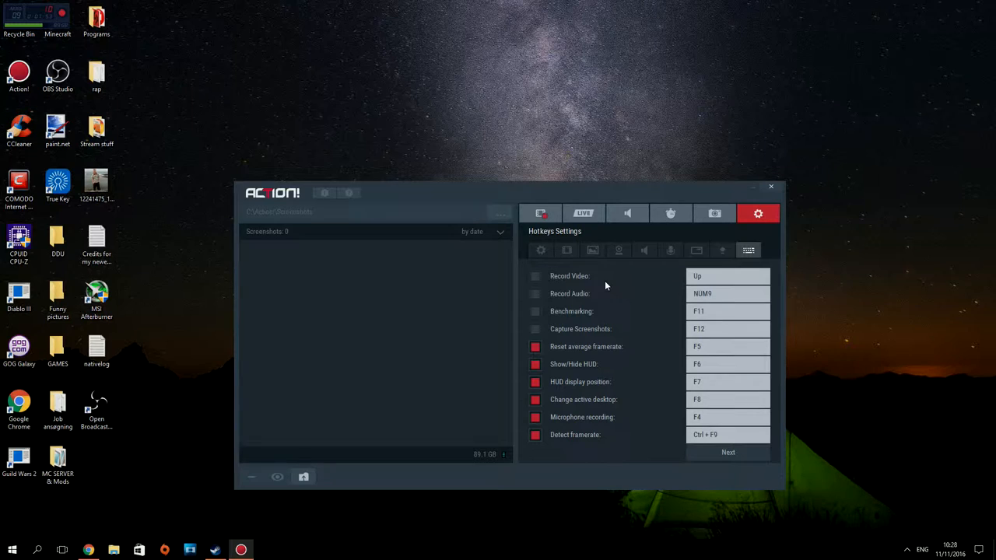
- Step through General and Video Recording settings, returning to Audio with the Razer headset device
left_click(540, 249)
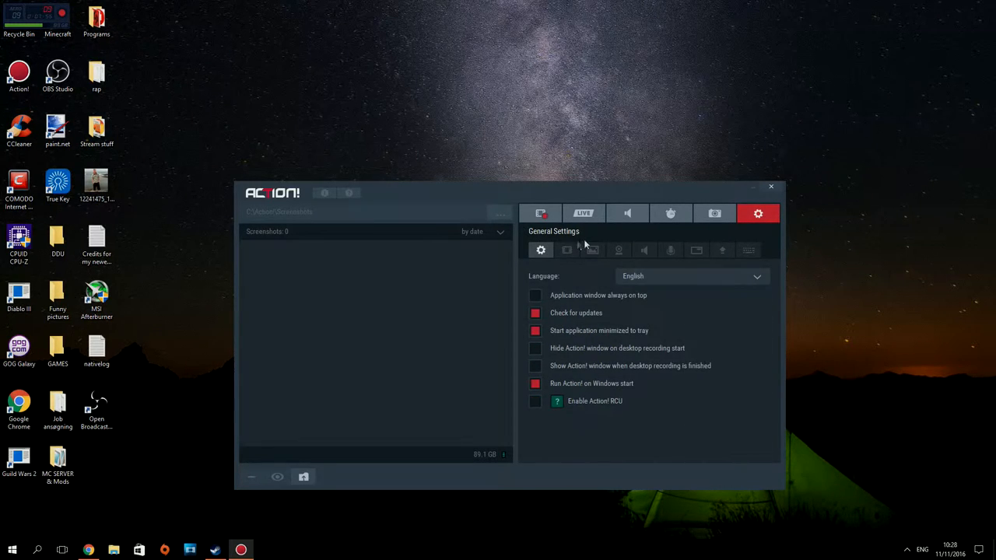
left_click(566, 250)
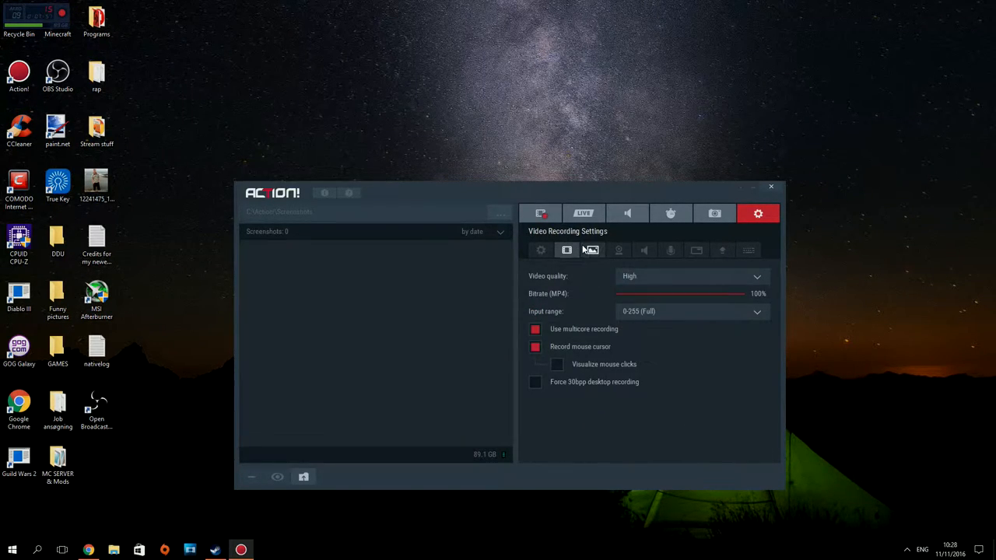
left_click(643, 250)
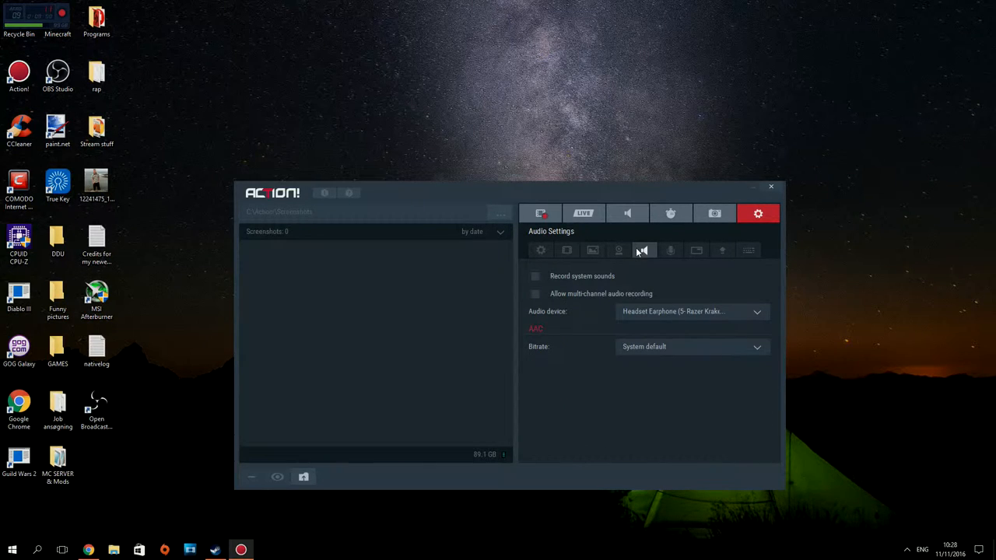
mouse_move(669, 250)
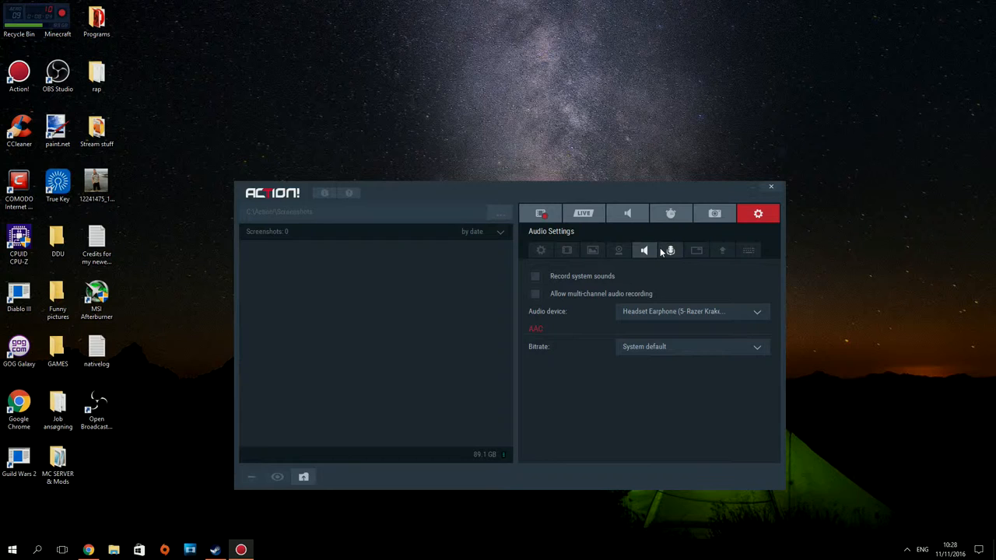
mouse_move(666, 290)
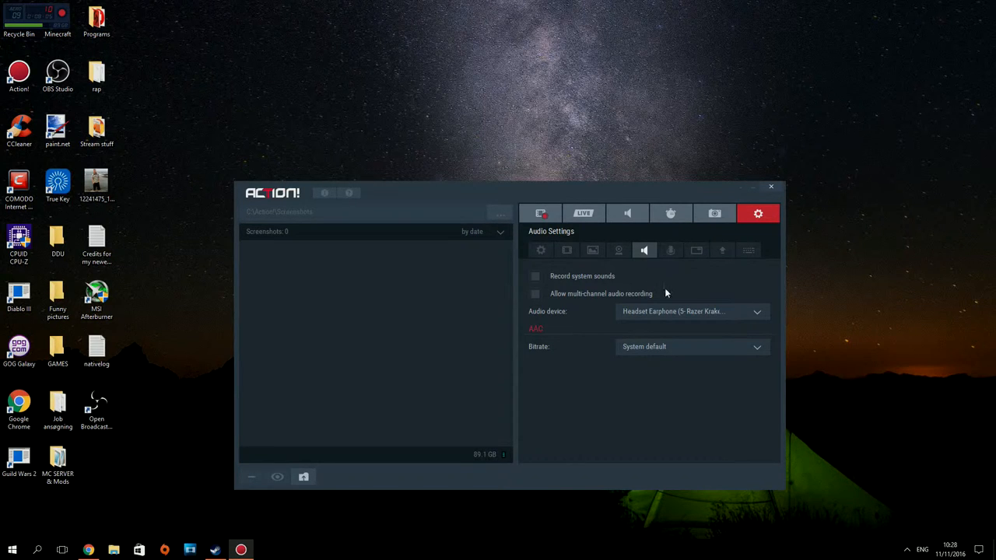